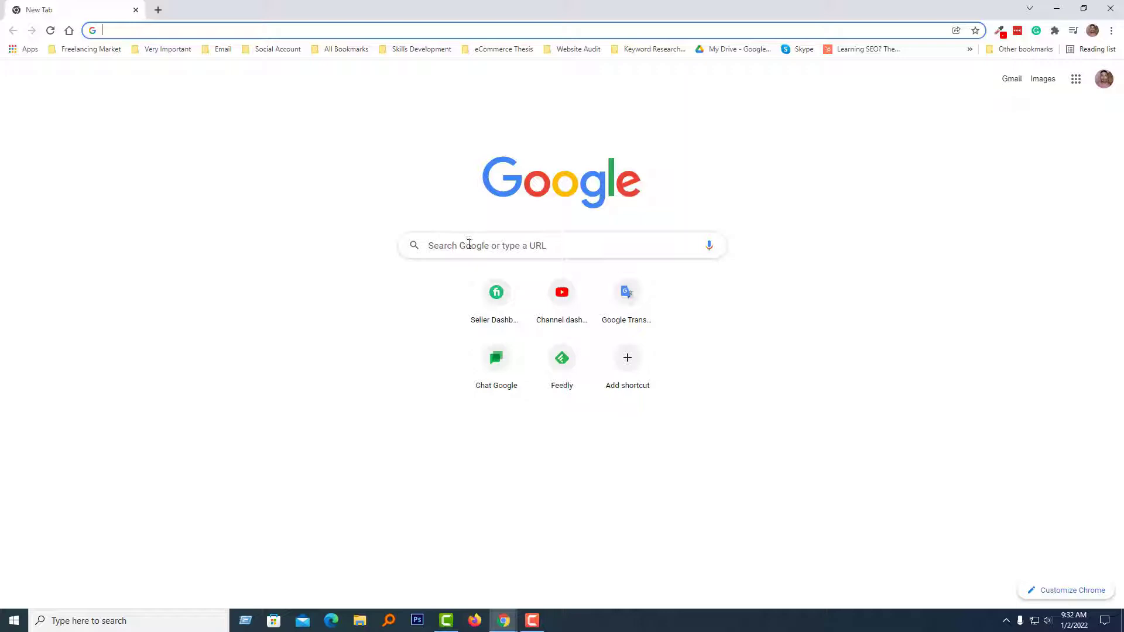
Search Google for 'vs code' from the search box
{"action": "left_click", "coordinate": [469, 245]}
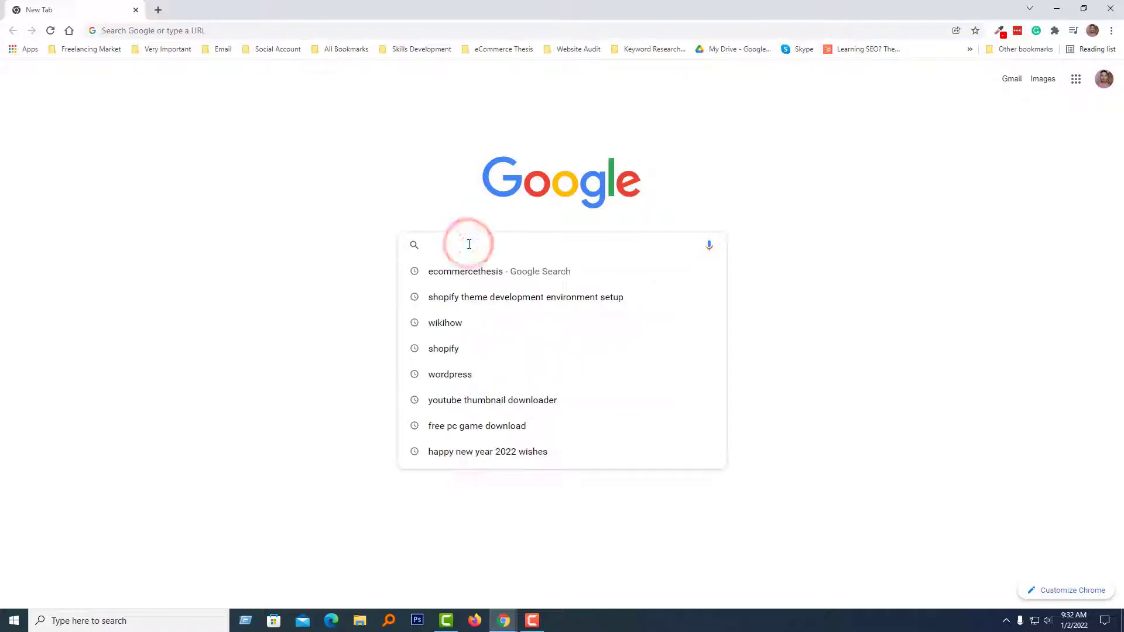
{"action": "type", "text": "vs"}
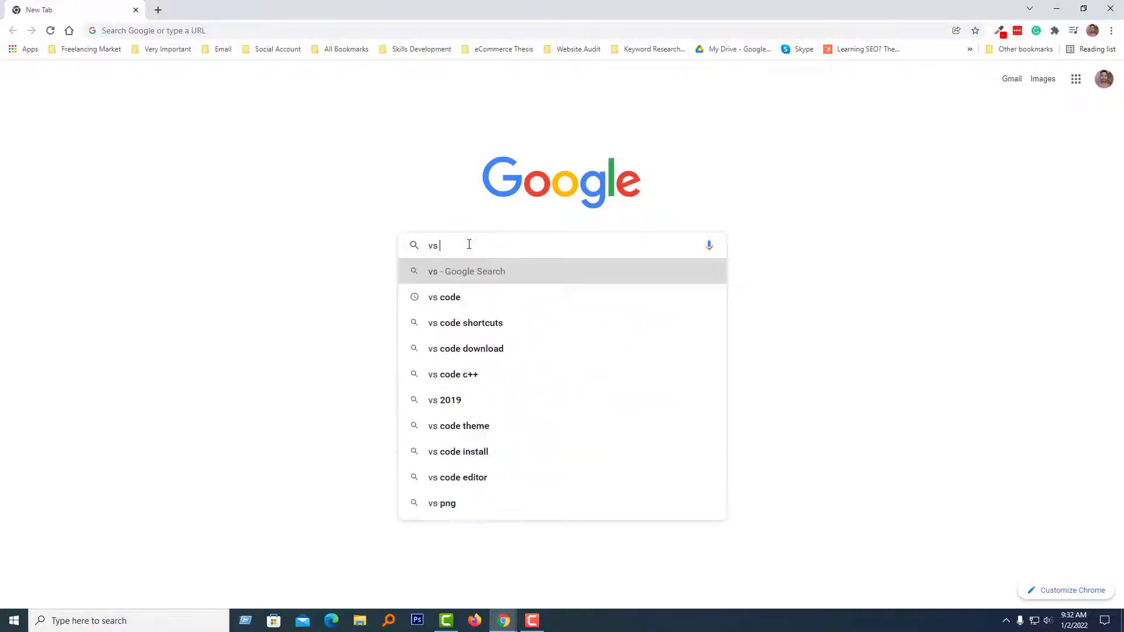
{"action": "type", "text": "code"}
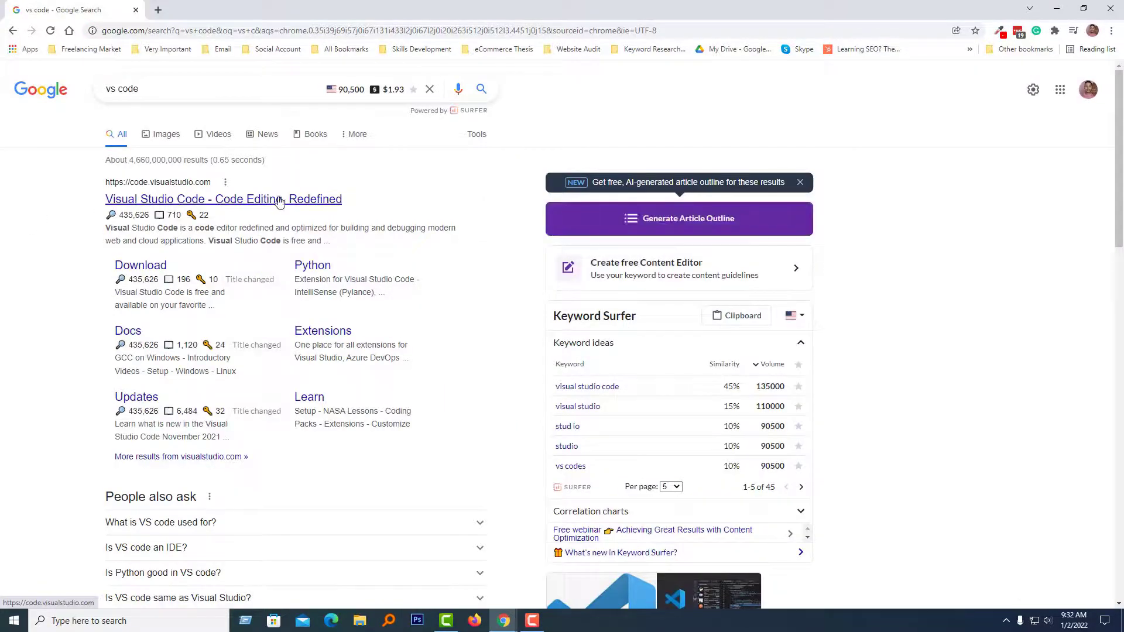
Download the stable VS Code Windows installer from the official Visual Studio Code site
{"action": "left_click", "coordinate": [207, 199]}
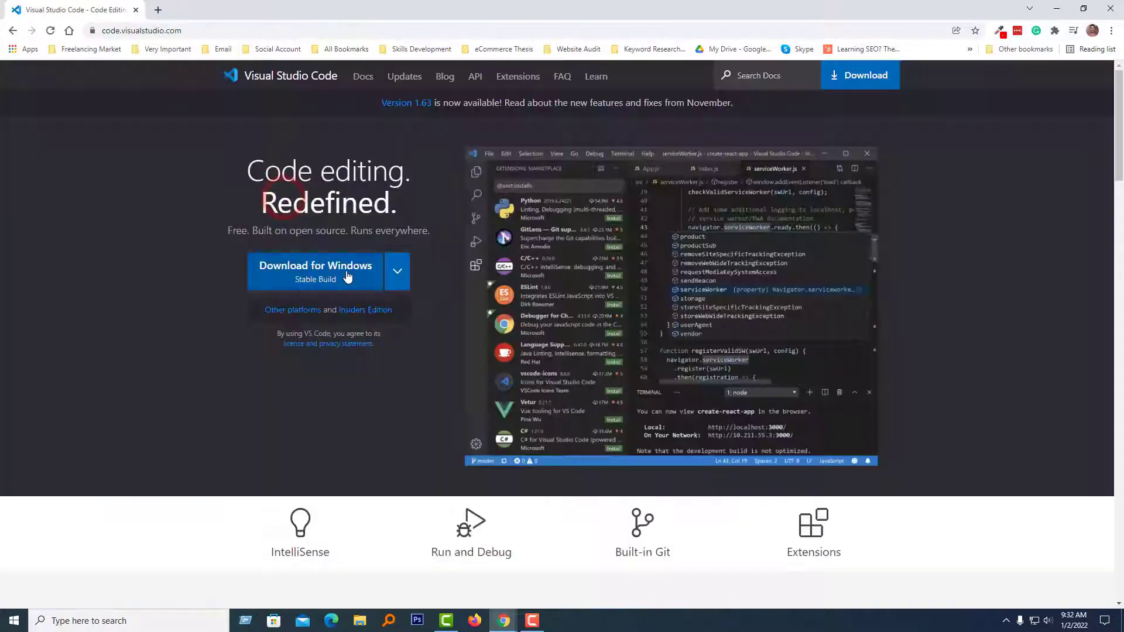
{"action": "mouse_move", "coordinate": [379, 276]}
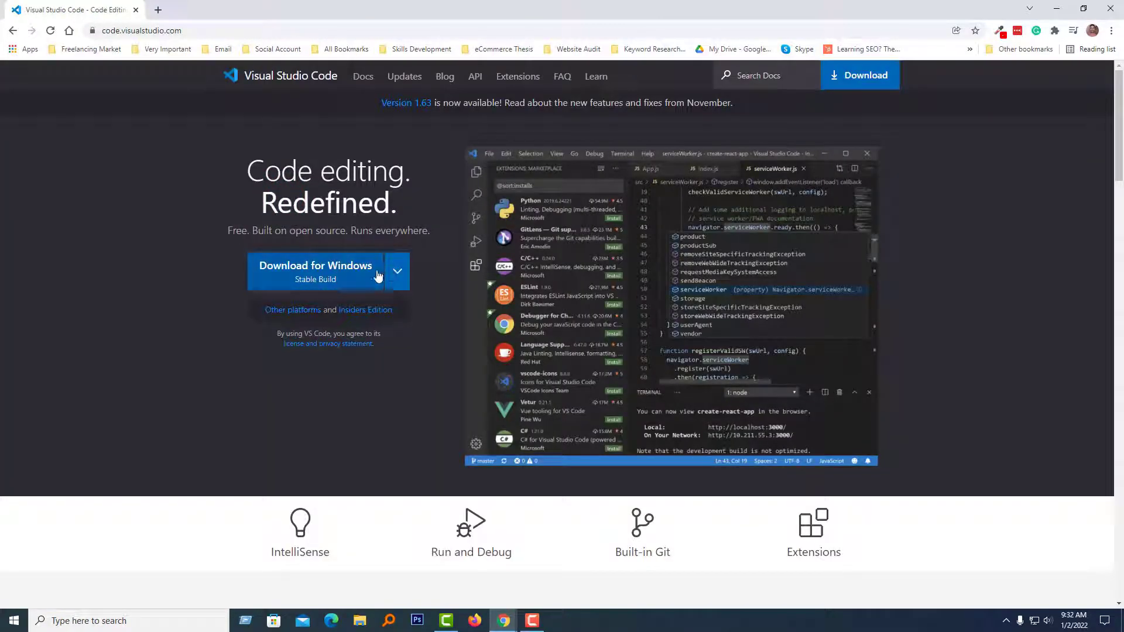
{"action": "left_click", "coordinate": [397, 270]}
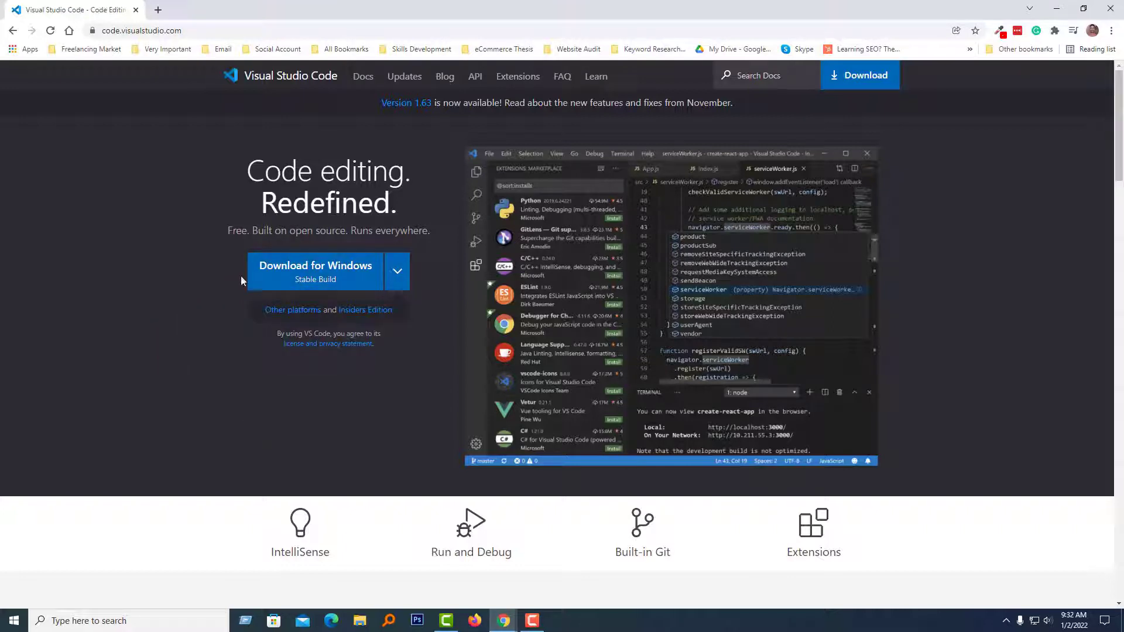
{"action": "mouse_move", "coordinate": [338, 273]}
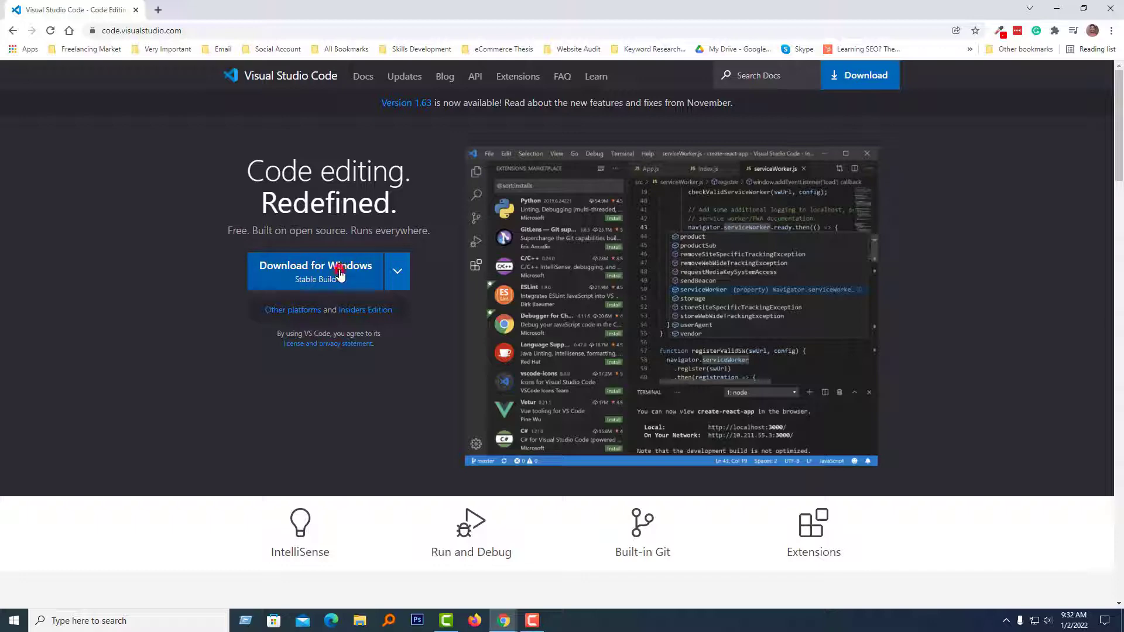
{"action": "left_click", "coordinate": [314, 266]}
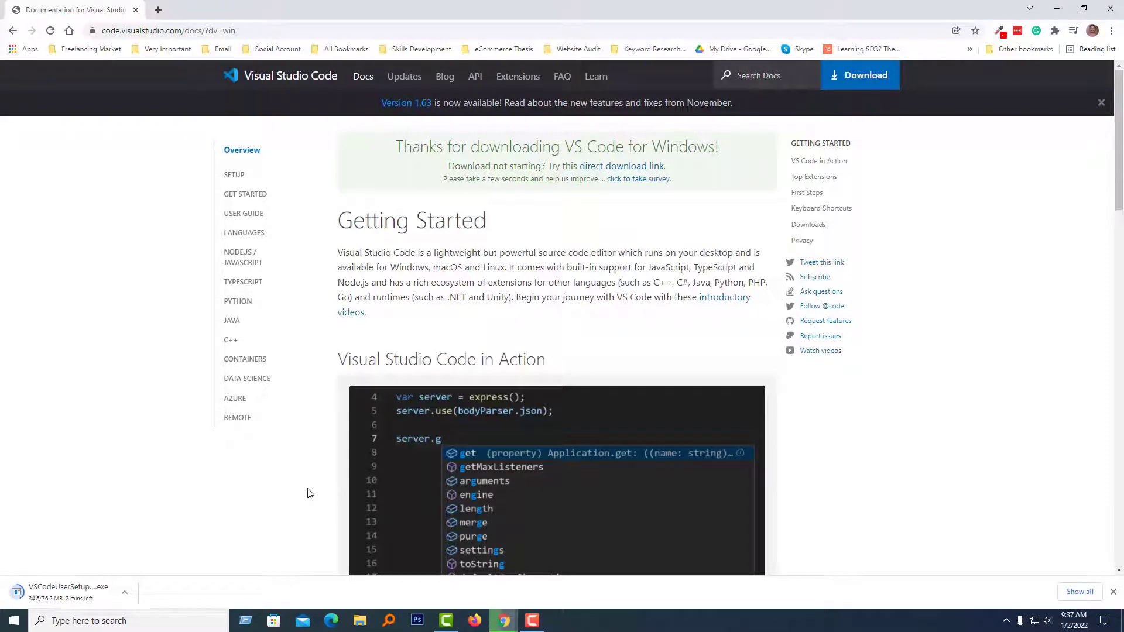
{"action": "mouse_move", "coordinate": [515, 458]}
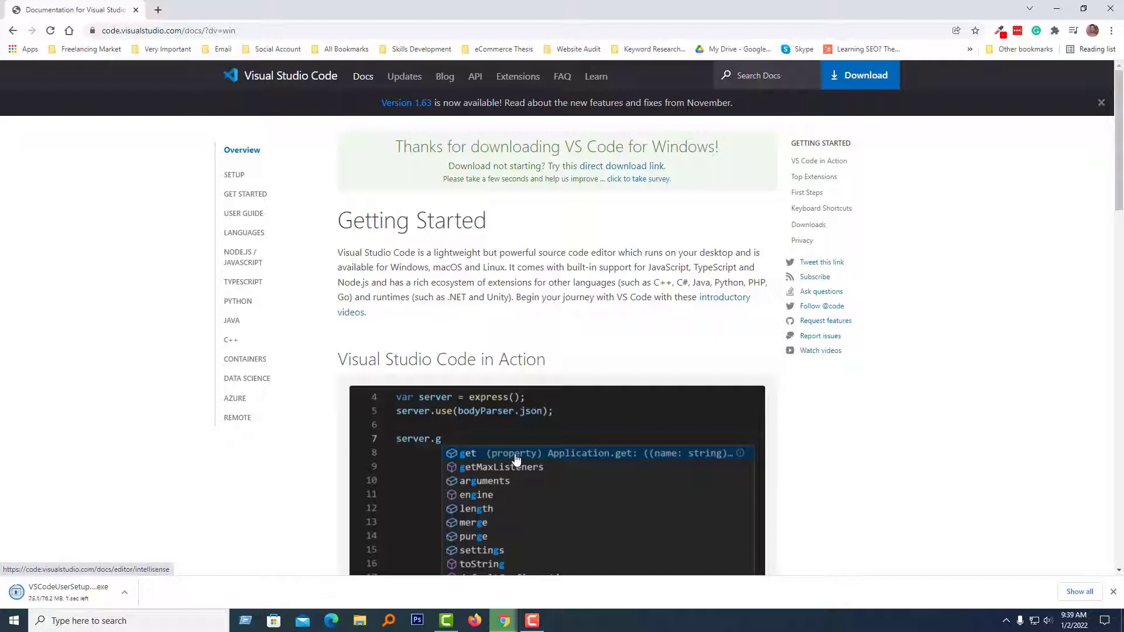
{"action": "mouse_move", "coordinate": [222, 530]}
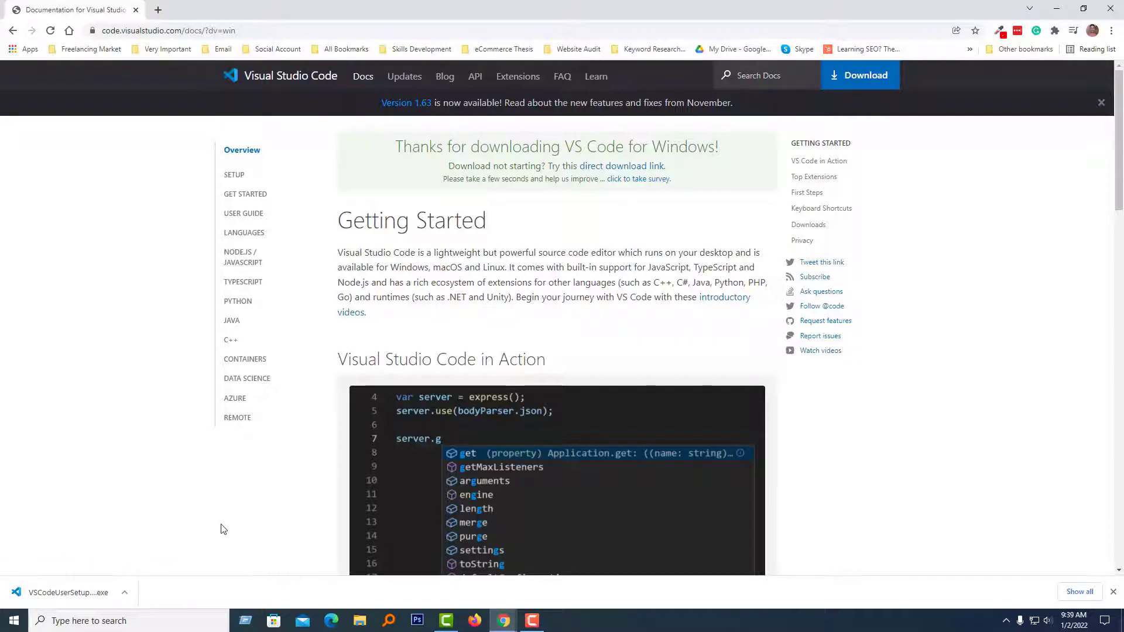
{"action": "mouse_move", "coordinate": [240, 523]}
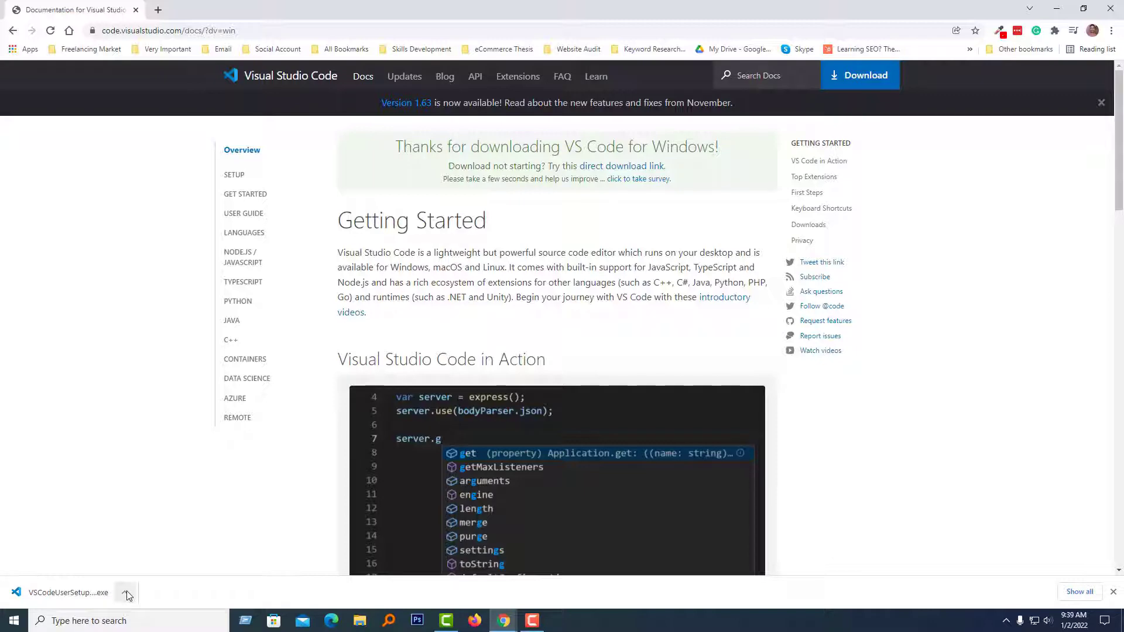
Show the downloaded VSCodeUserSetup installer in its Downloads folder
{"action": "left_click", "coordinate": [125, 592]}
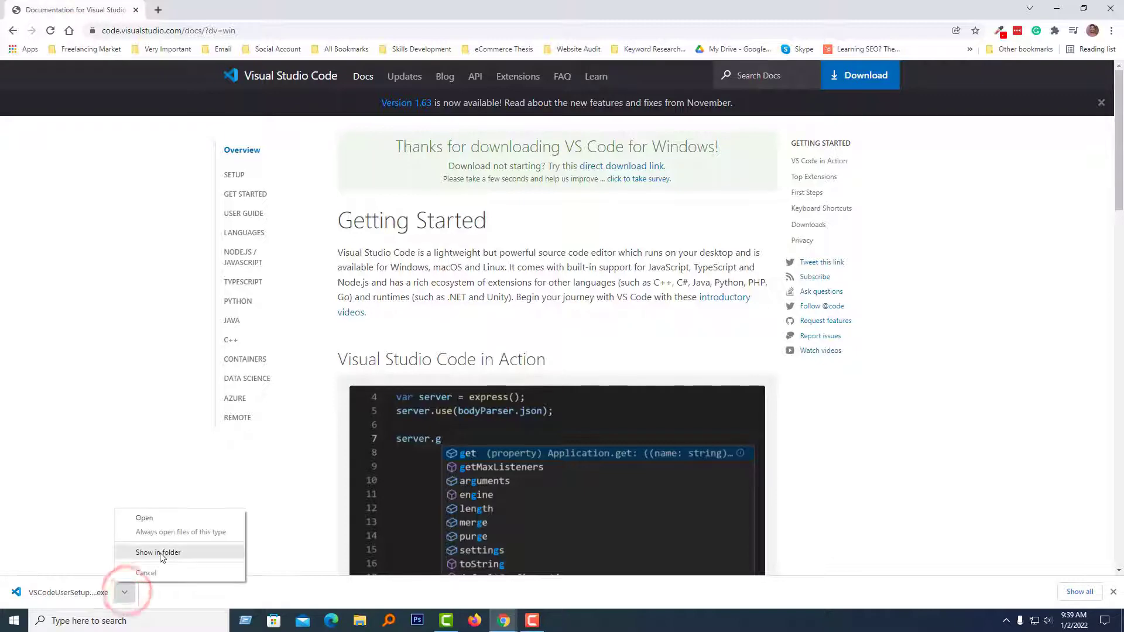
{"action": "left_click", "coordinate": [158, 552]}
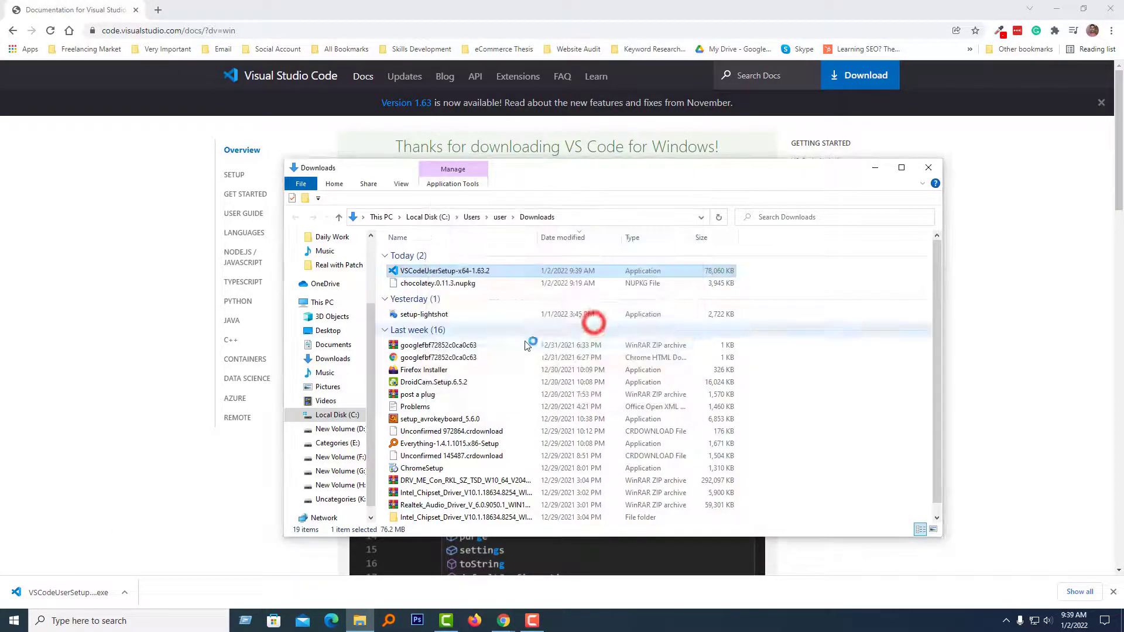
Run VSCodeUserSetup, accept the license and install with default location and Start Menu folder
{"action": "double_click", "coordinate": [443, 270]}
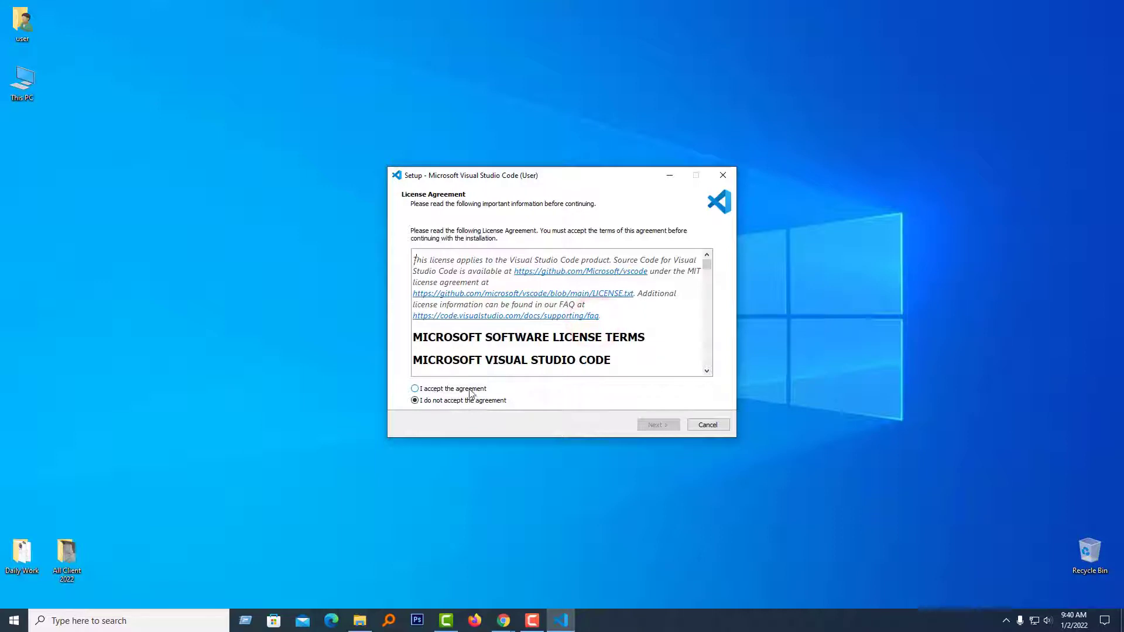
{"action": "left_click", "coordinate": [656, 424]}
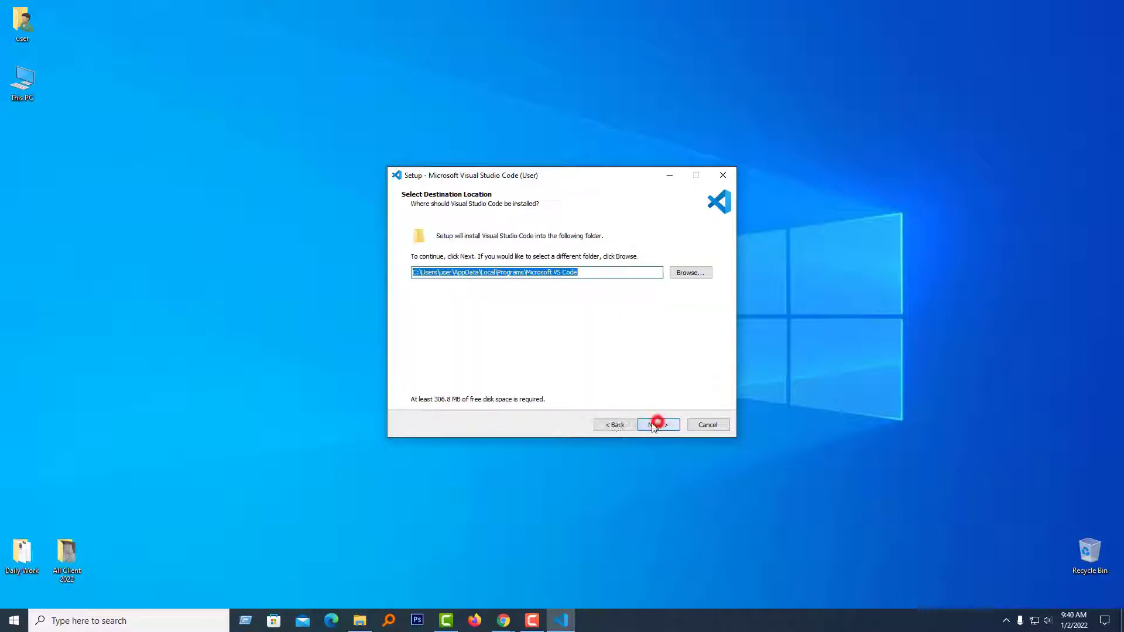
{"action": "left_click", "coordinate": [656, 424]}
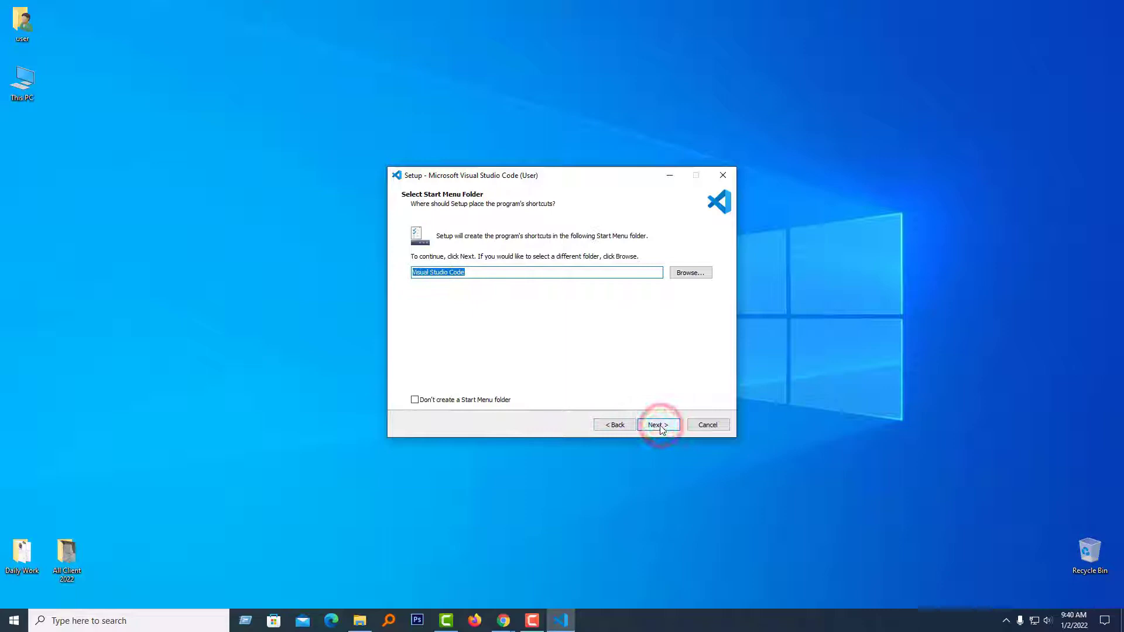
{"action": "left_click", "coordinate": [656, 424]}
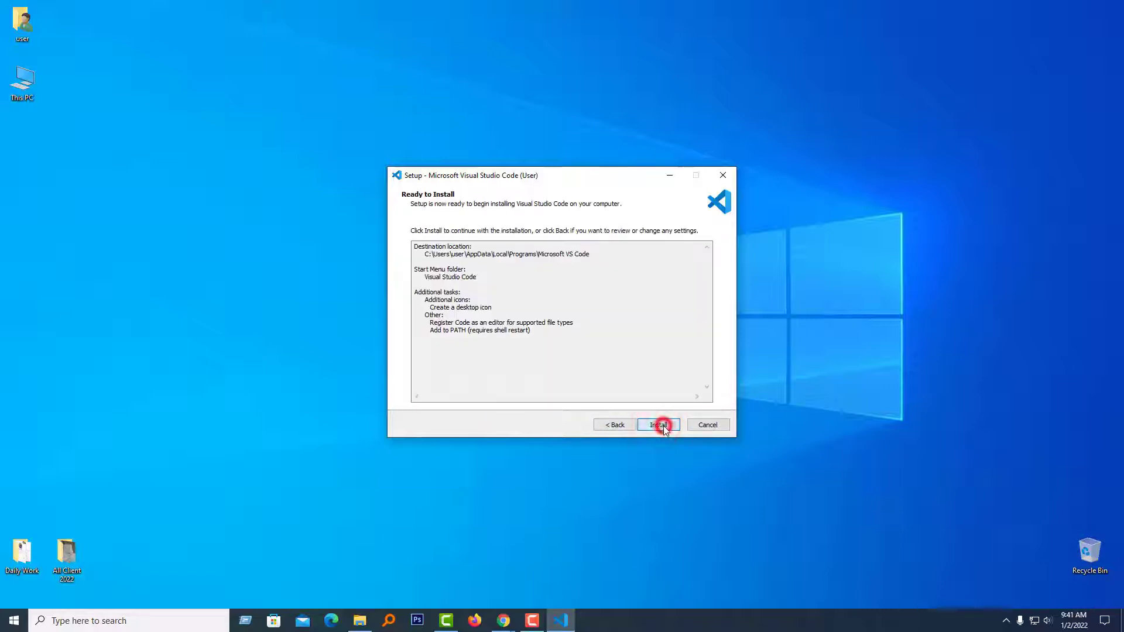
{"action": "left_click", "coordinate": [657, 424]}
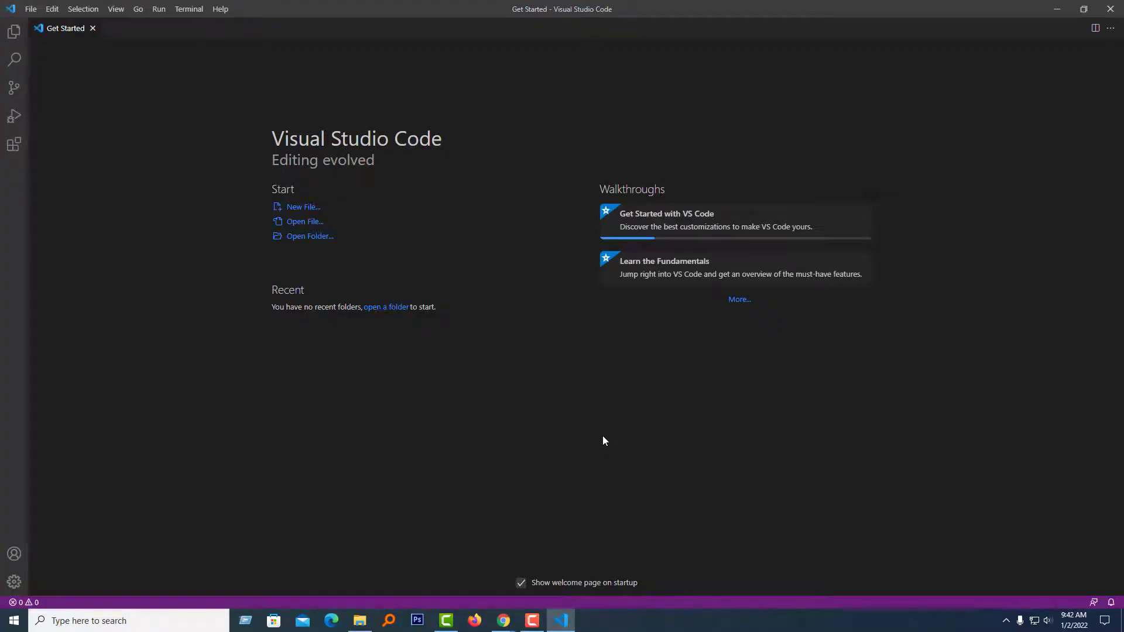
{"action": "mouse_move", "coordinate": [650, 418]}
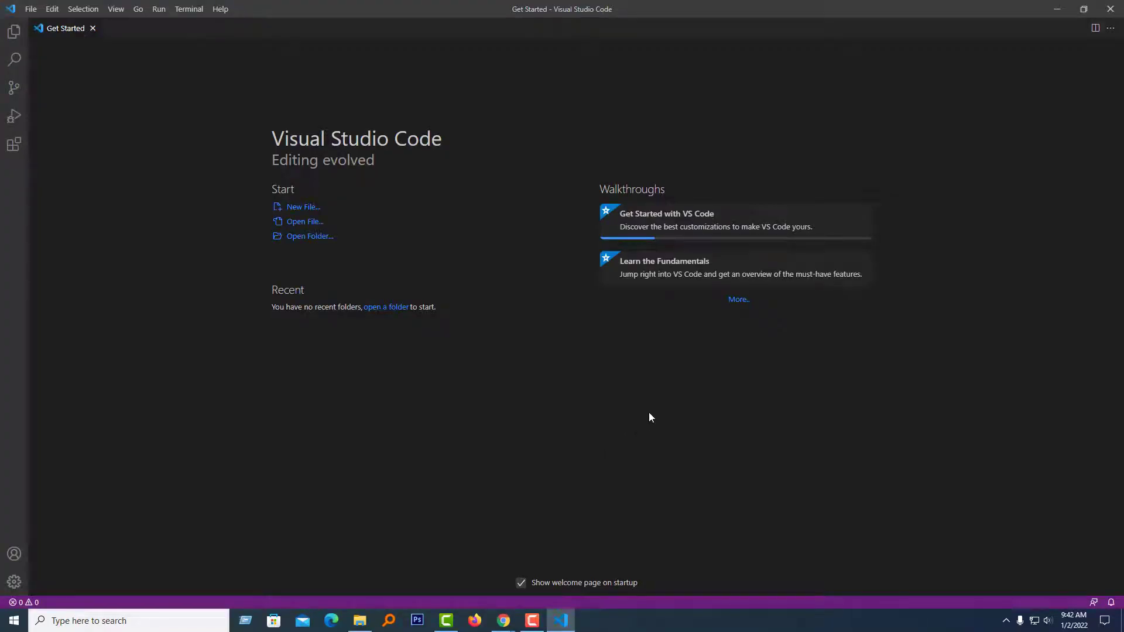
{"action": "mouse_move", "coordinate": [540, 560]}
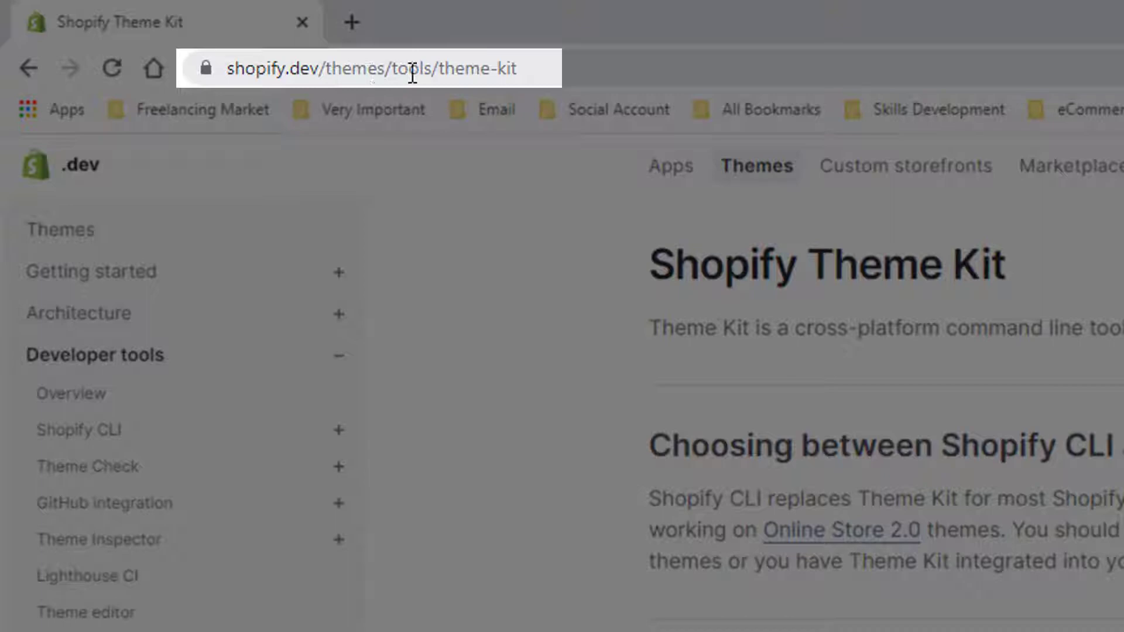
{"action": "mouse_move", "coordinate": [516, 386]}
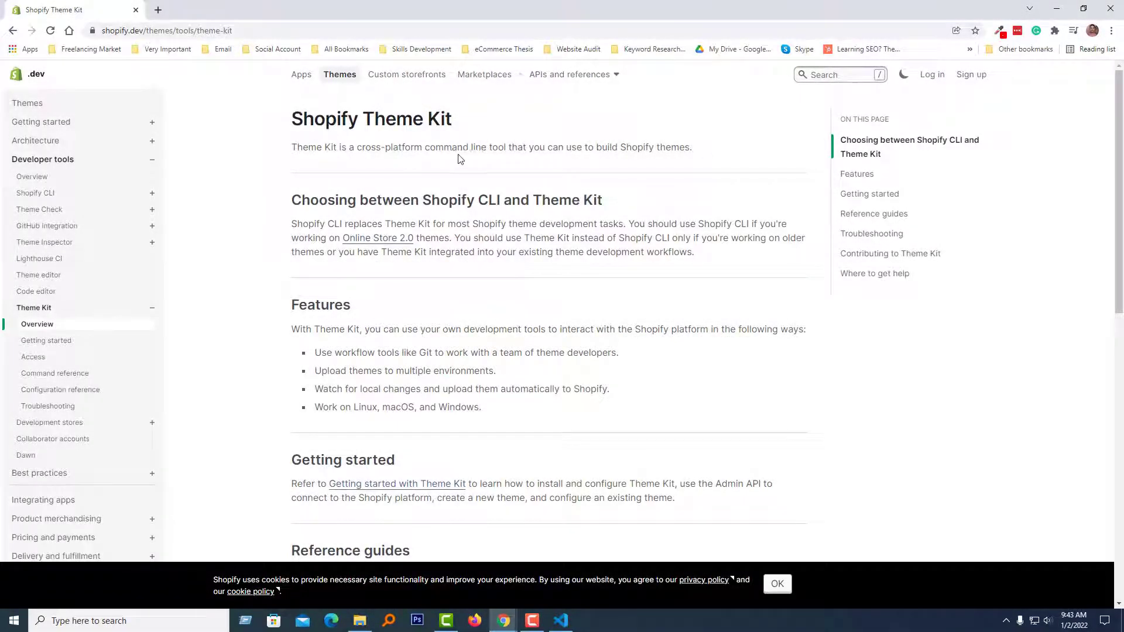
{"action": "mouse_move", "coordinate": [244, 145]}
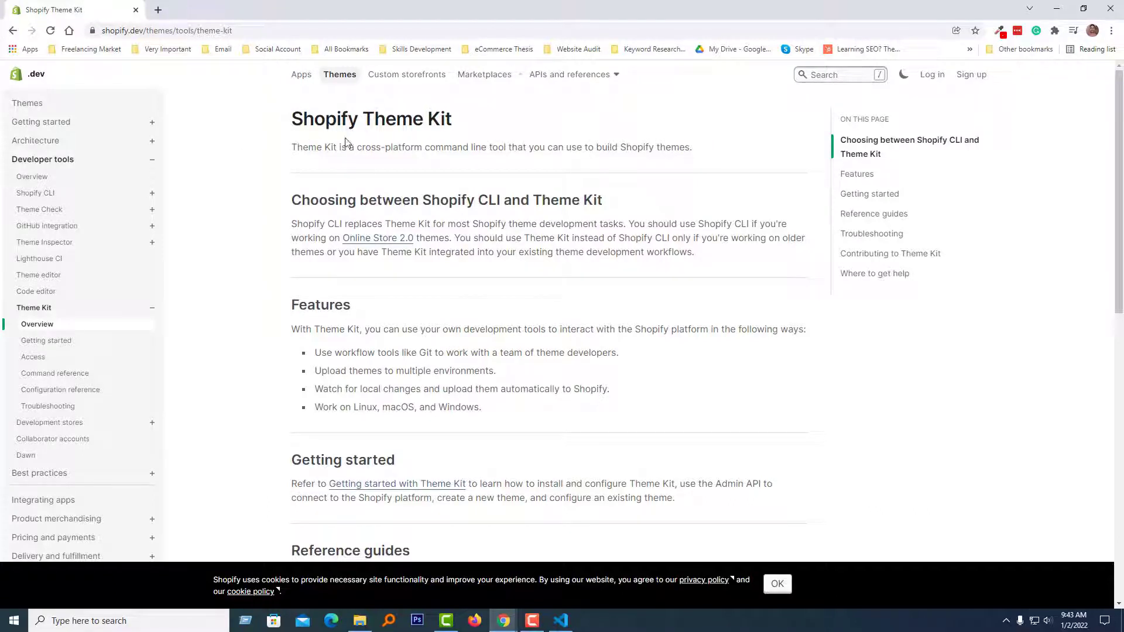
{"action": "mouse_move", "coordinate": [331, 170]}
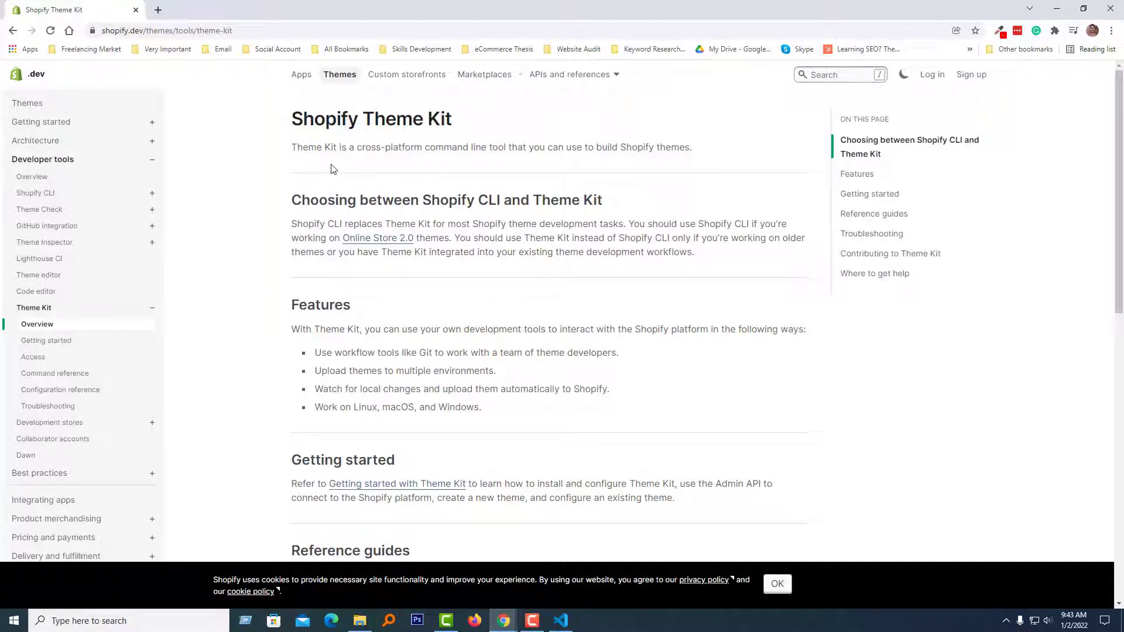
{"action": "mouse_move", "coordinate": [408, 150]}
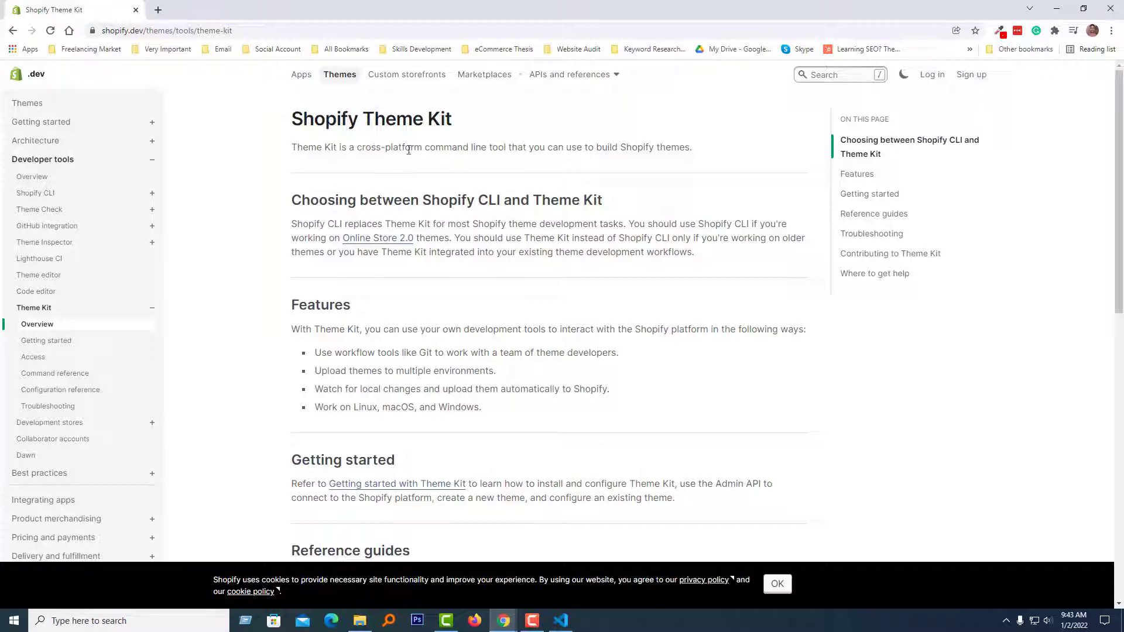
{"action": "mouse_move", "coordinate": [260, 305]}
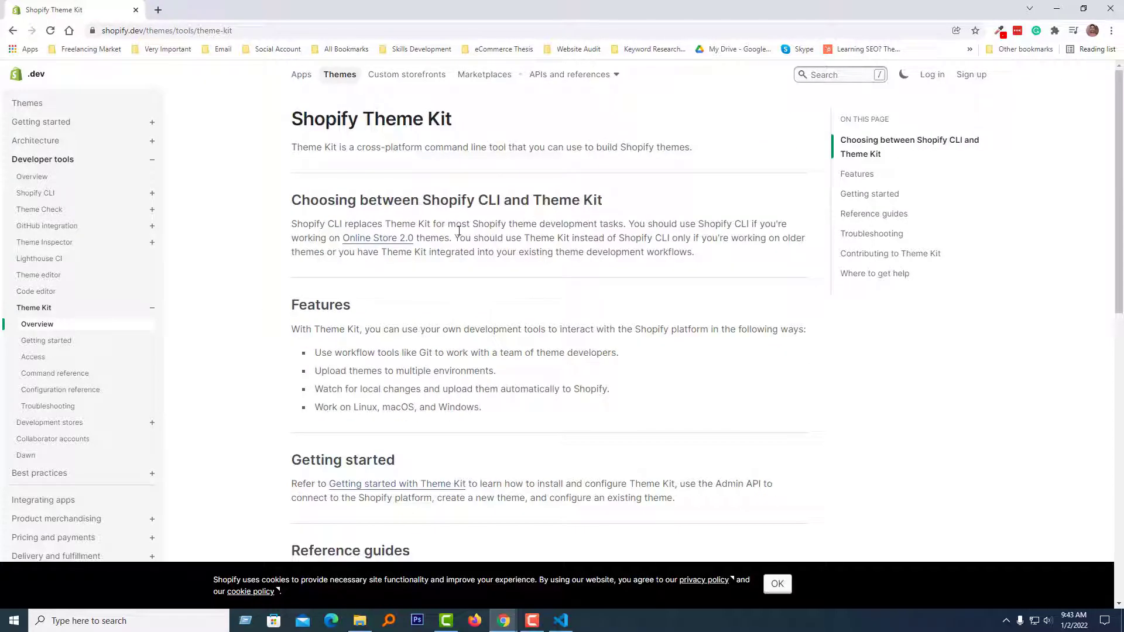
Go from the Theme Kit overview to its Getting started guide
{"action": "left_click", "coordinate": [45, 340]}
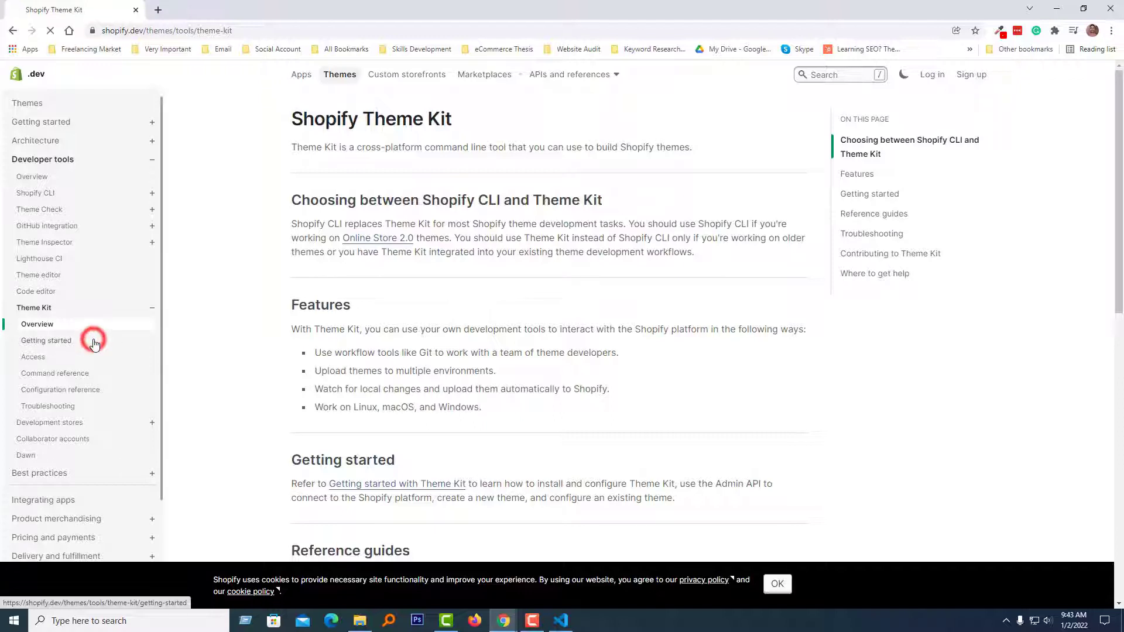
Scroll the getting-started guide through the Linux and macOS install commands toward the Windows section
{"action": "left_click", "coordinate": [46, 340]}
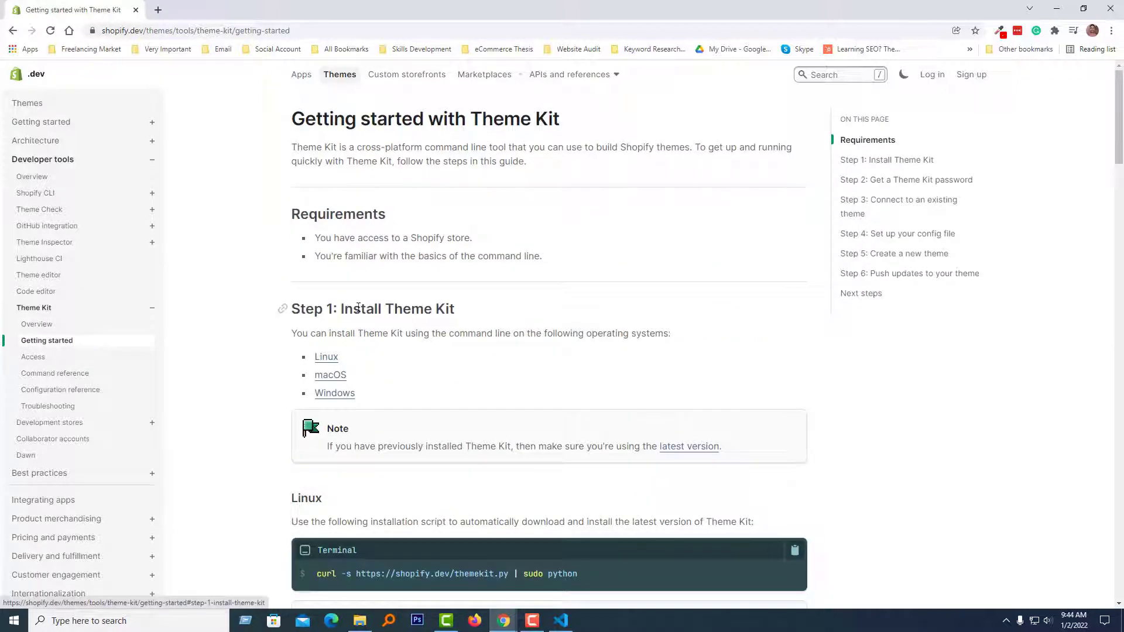
{"action": "mouse_move", "coordinate": [279, 362]}
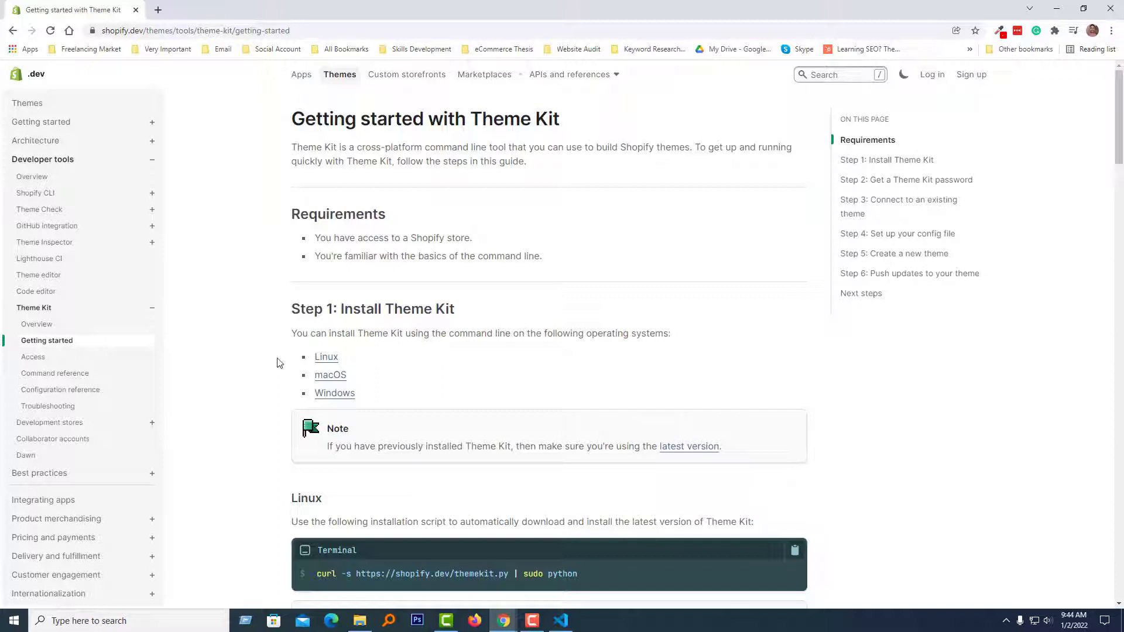
{"action": "mouse_move", "coordinate": [470, 338]}
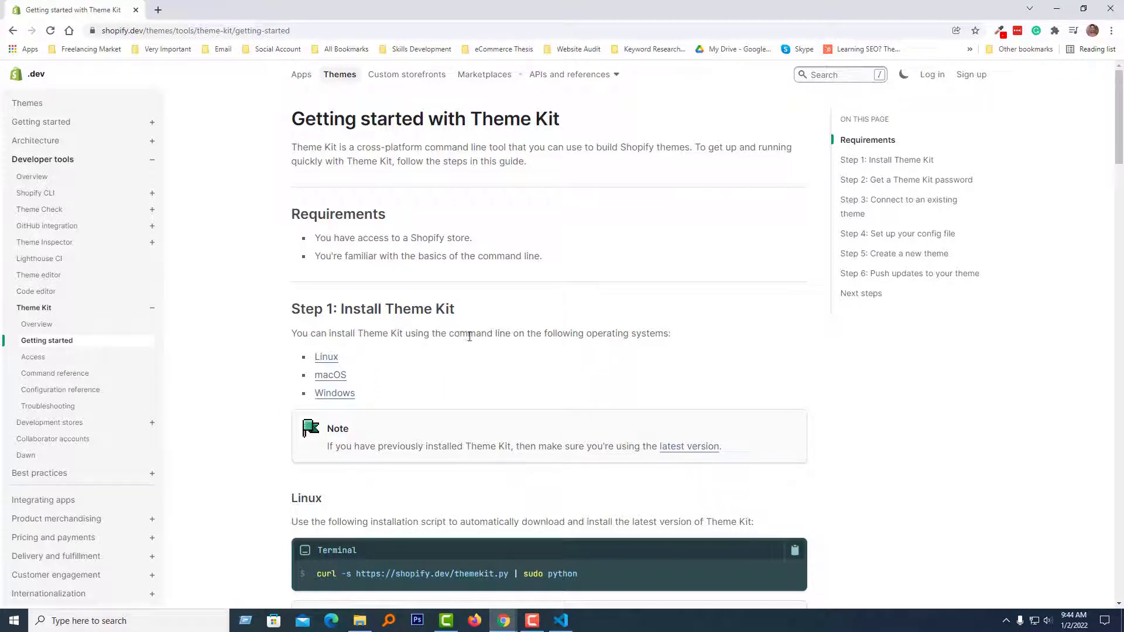
{"action": "mouse_move", "coordinate": [666, 336]}
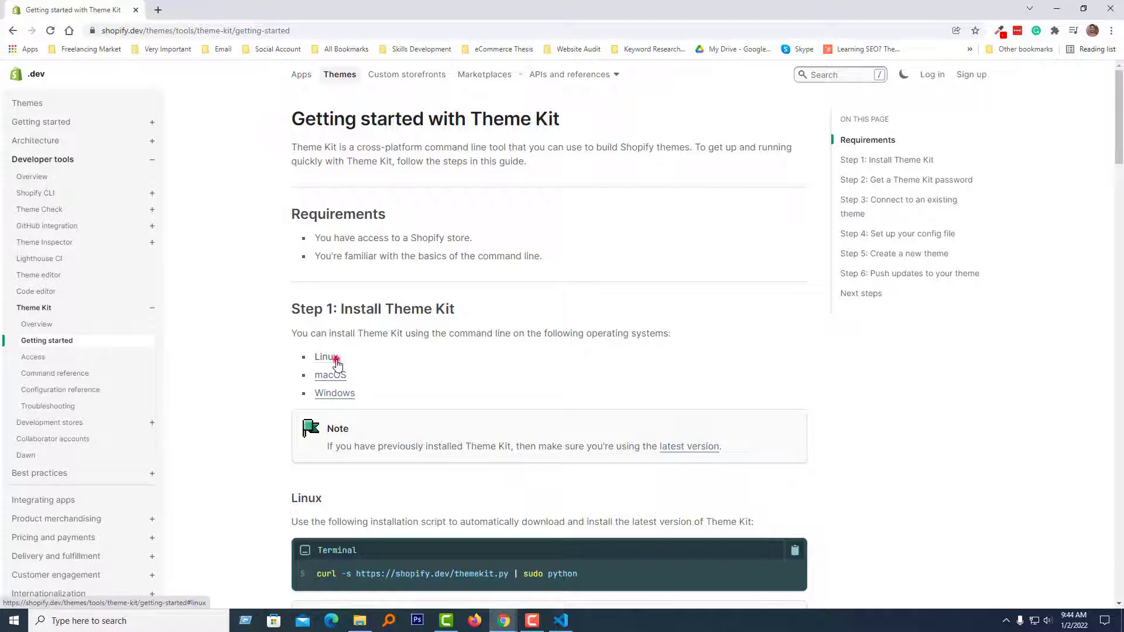
{"action": "left_click", "coordinate": [325, 357]}
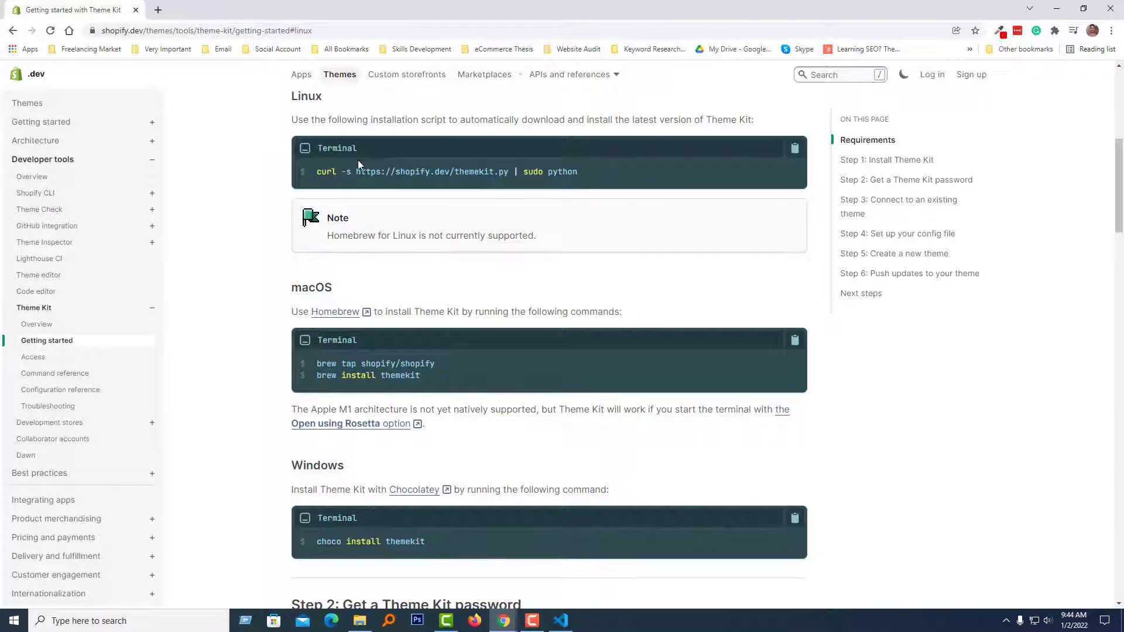
{"action": "left_click", "coordinate": [333, 311]}
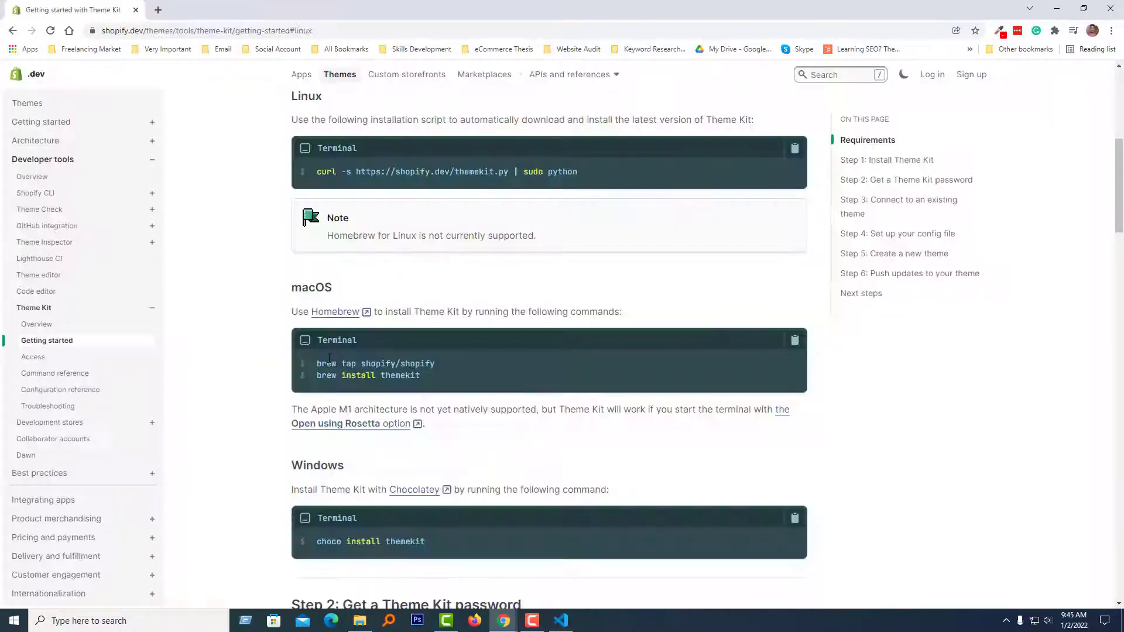
{"action": "scroll", "scroll_direction": "up", "scroll_amount": 3}
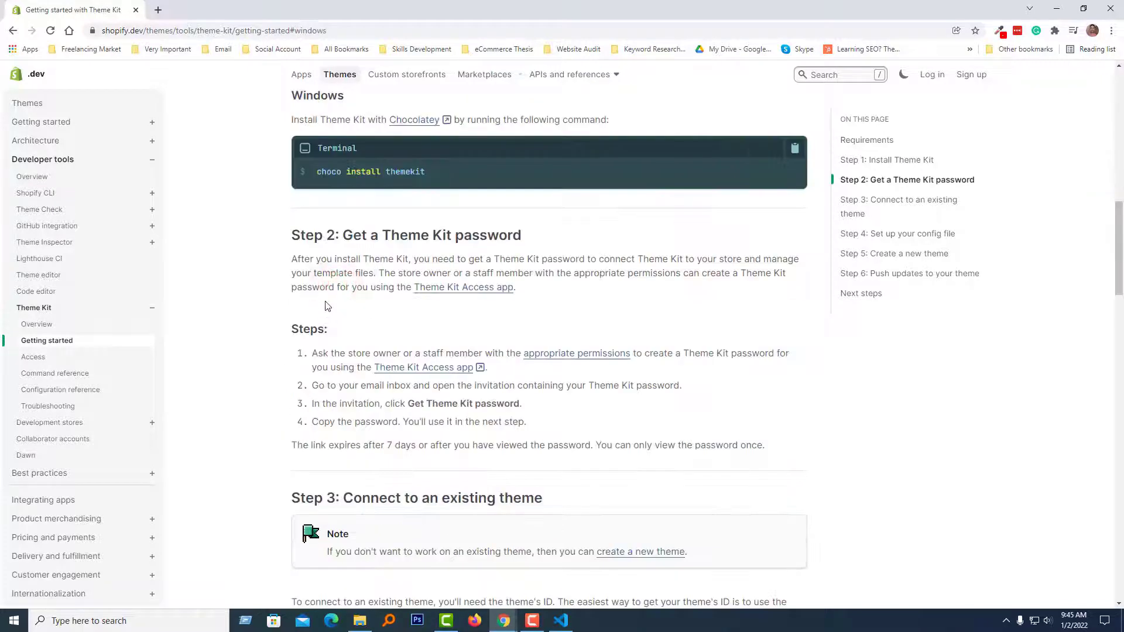
{"action": "mouse_move", "coordinate": [415, 119]}
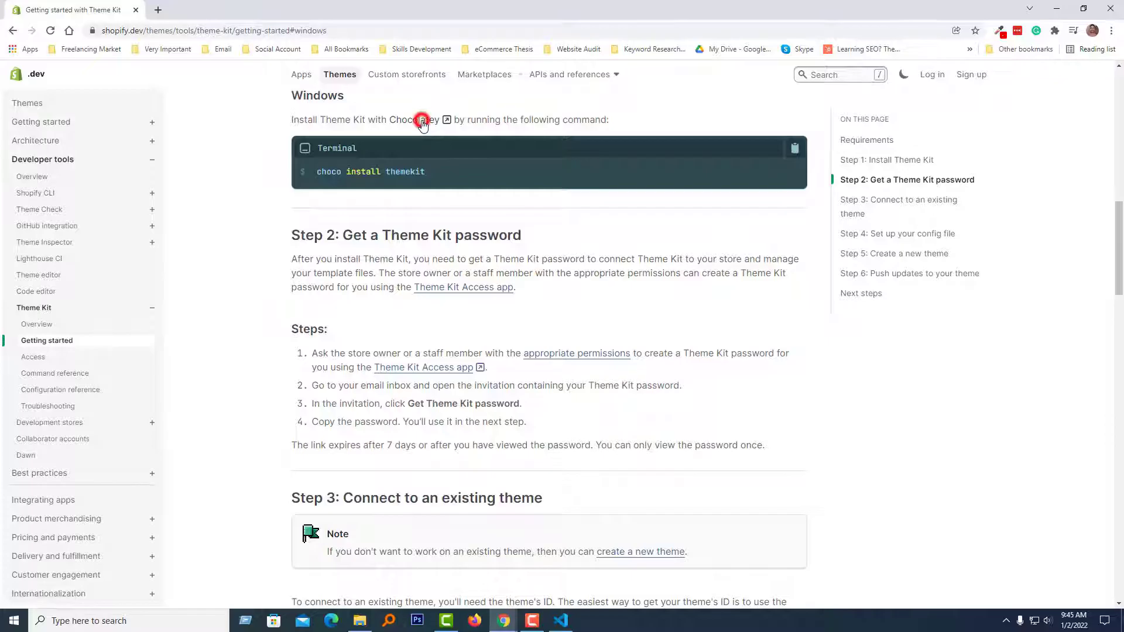
Follow the Windows section's Chocolatey link and go to chocolatey.org's Install Now page
{"action": "left_click", "coordinate": [419, 120]}
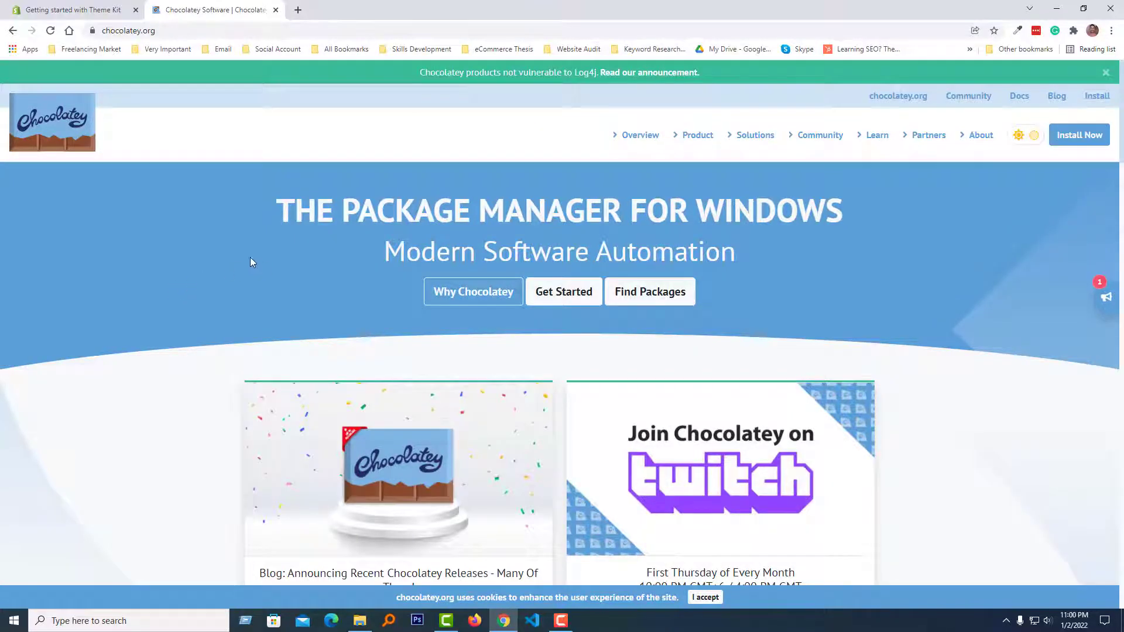
{"action": "mouse_move", "coordinate": [814, 209]}
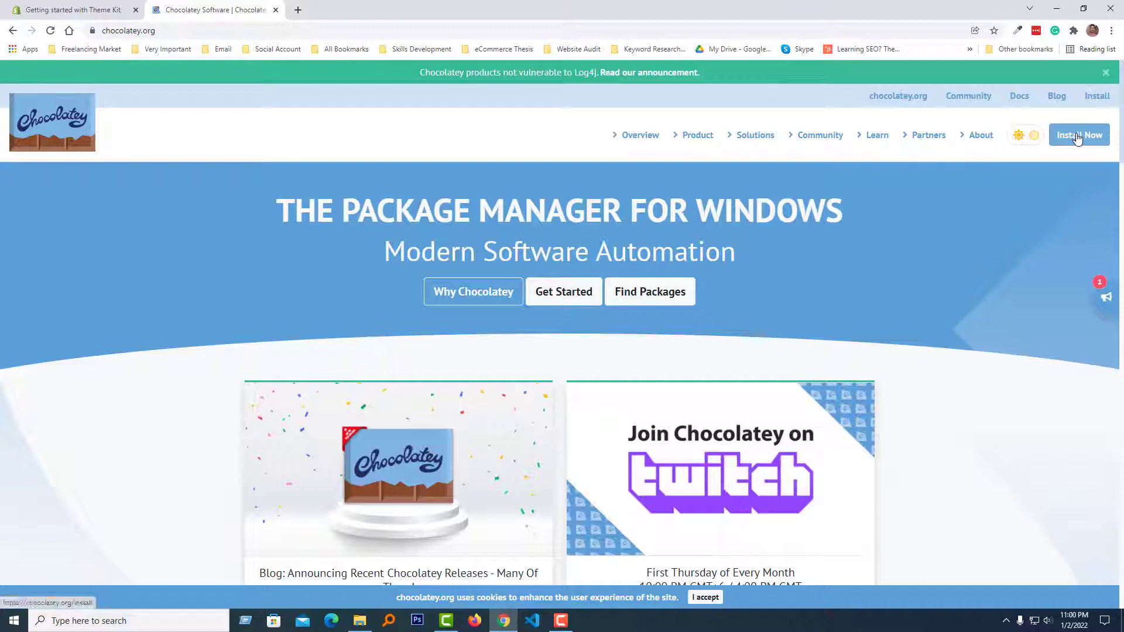
{"action": "left_click", "coordinate": [1078, 135]}
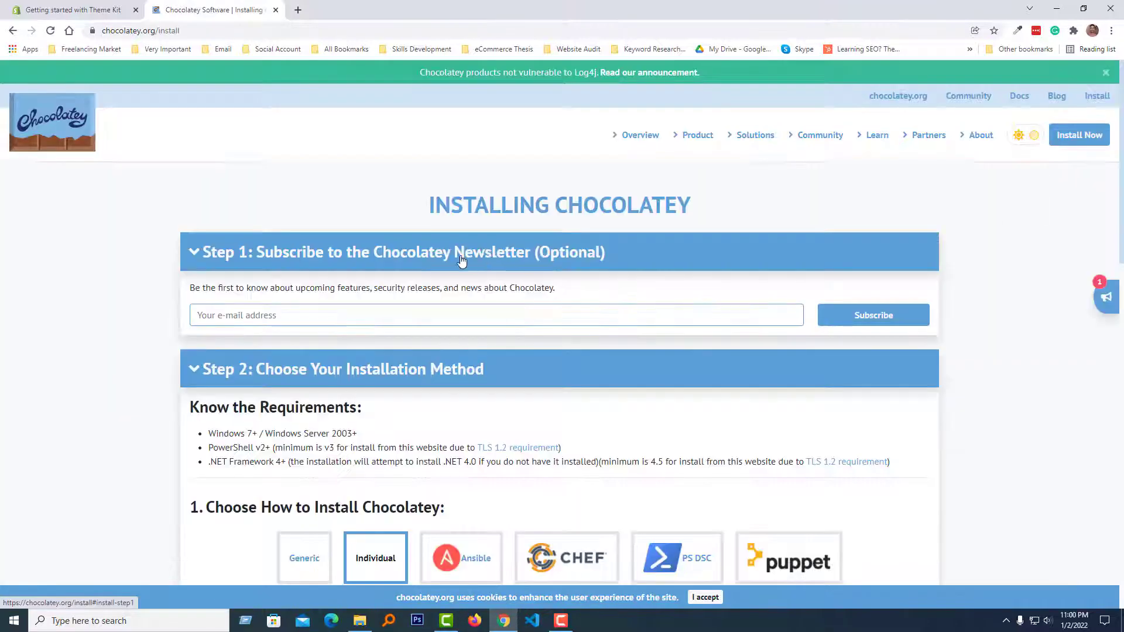
{"action": "mouse_move", "coordinate": [363, 215]}
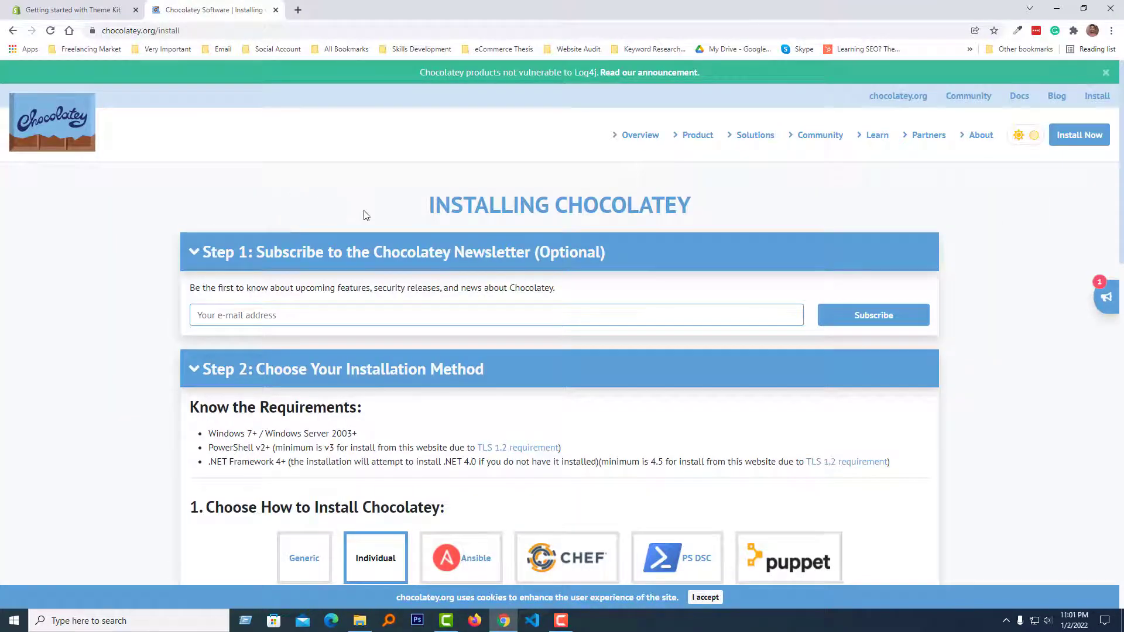
{"action": "mouse_move", "coordinate": [243, 273]}
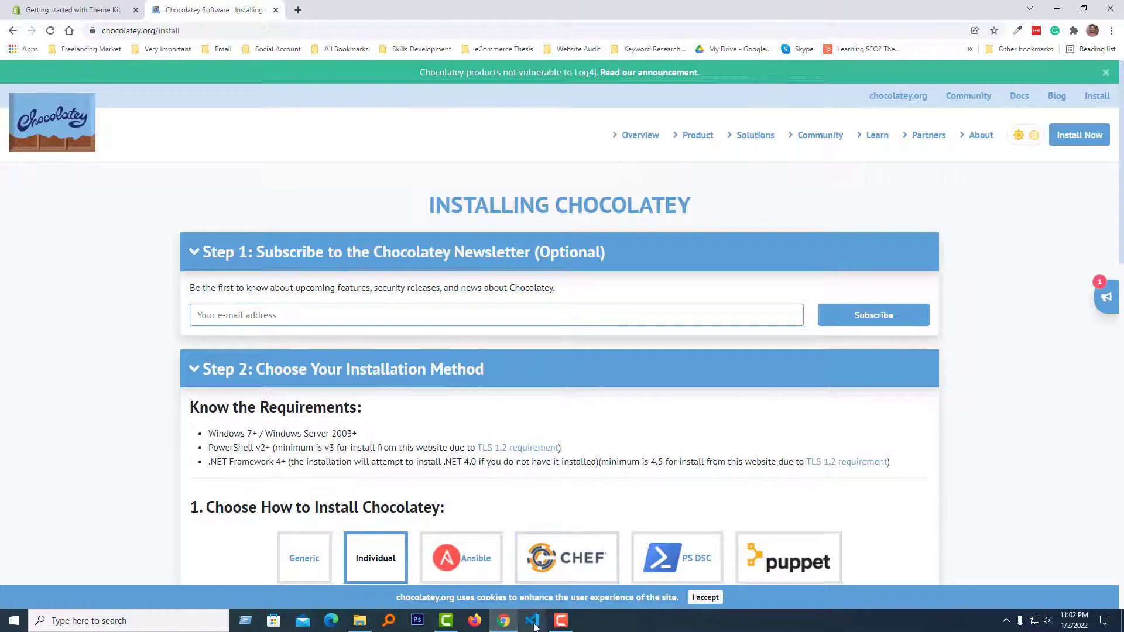
Run Get-ExecutionPolicy in a new VS Code terminal and copy Chocolatey's install command from chocolatey.org
{"action": "left_click", "coordinate": [188, 8]}
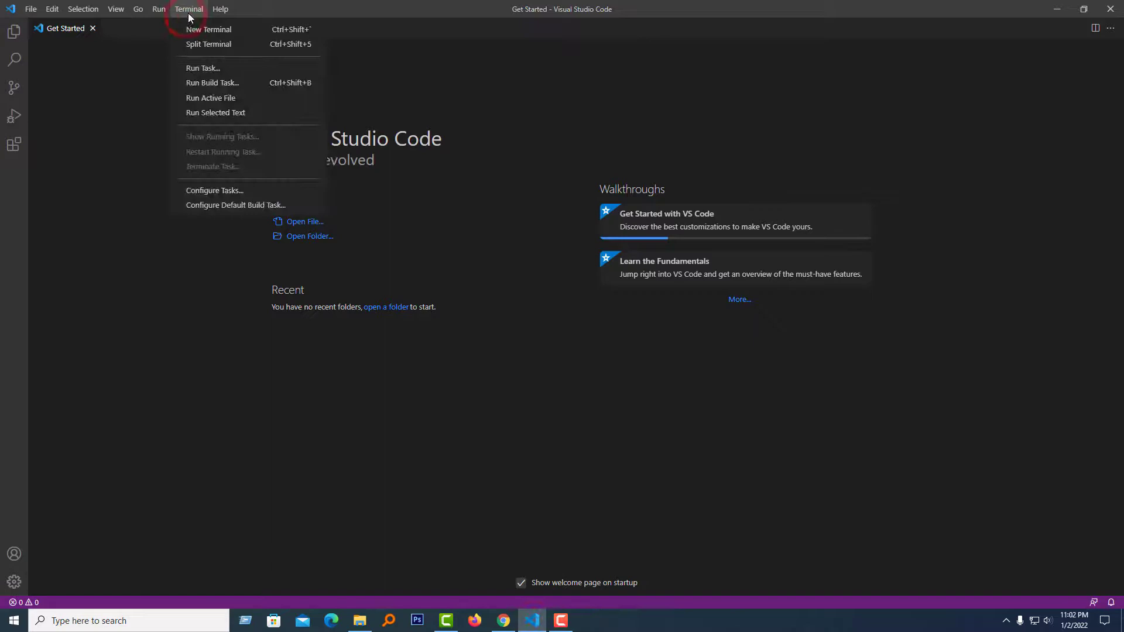
{"action": "left_click", "coordinate": [208, 29]}
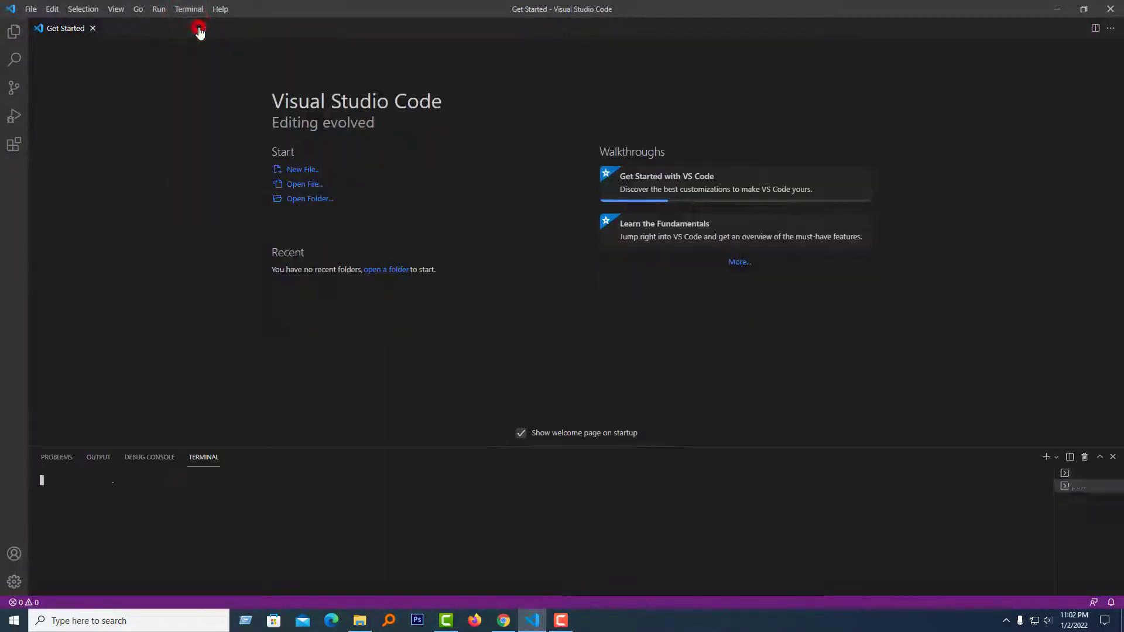
{"action": "left_click", "coordinate": [502, 620]}
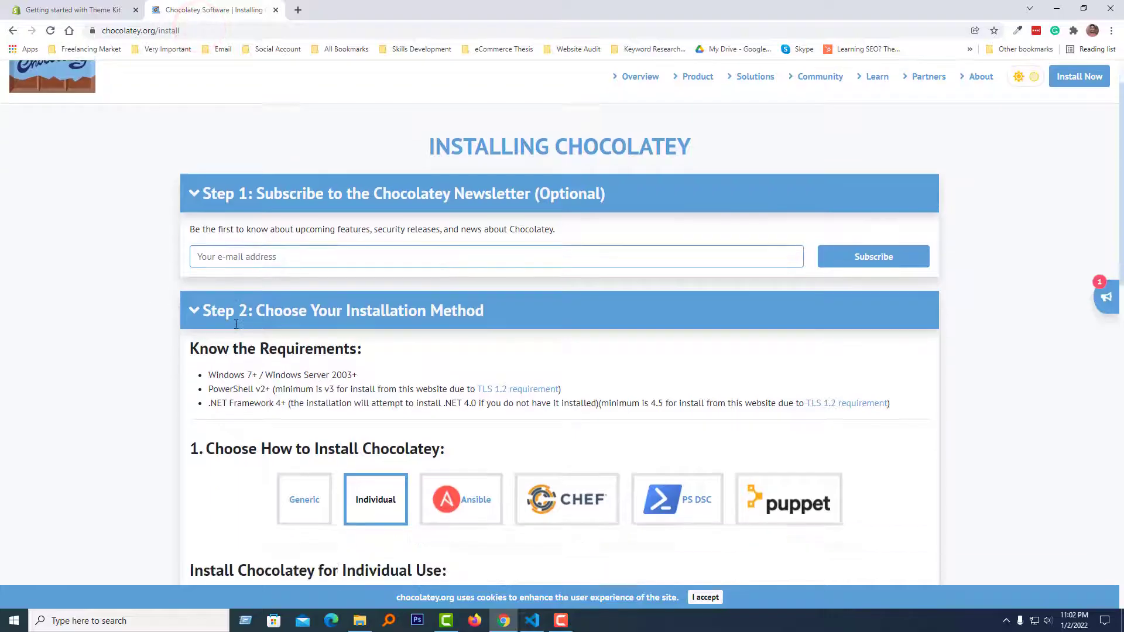
{"action": "scroll", "scroll_direction": "down", "scroll_amount": 3}
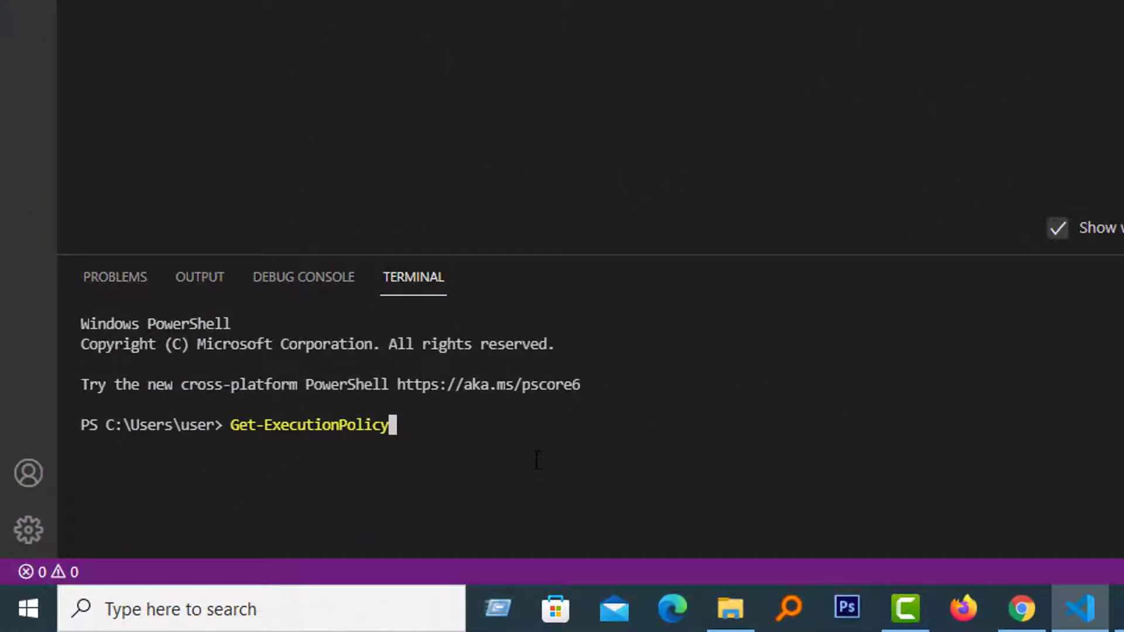
{"action": "key", "text": "Return"}
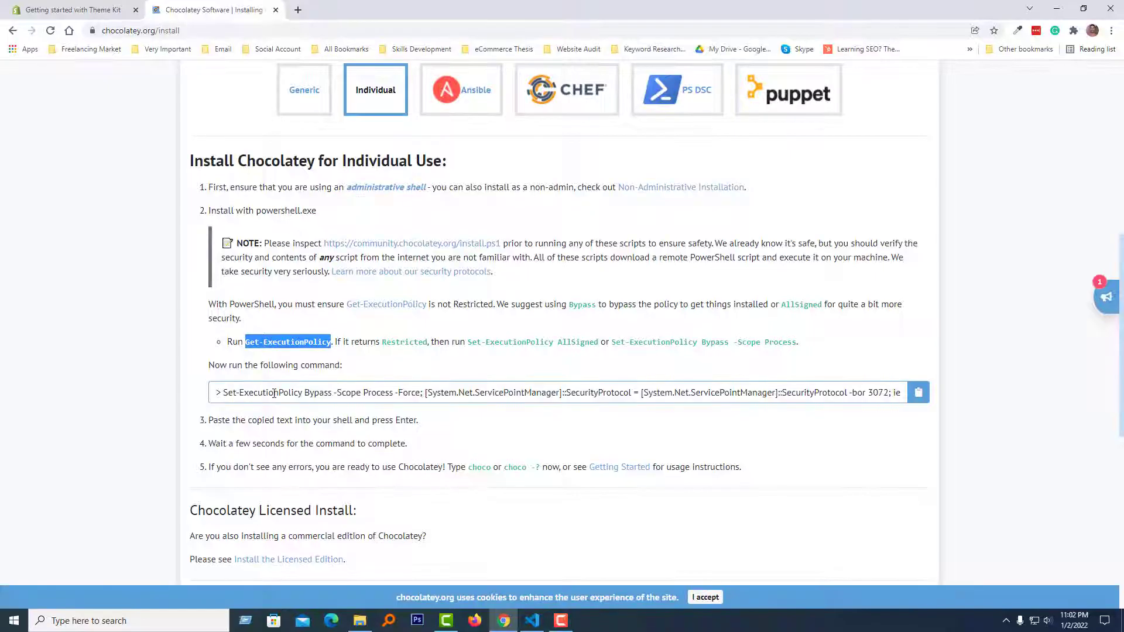
{"action": "mouse_move", "coordinate": [919, 393]}
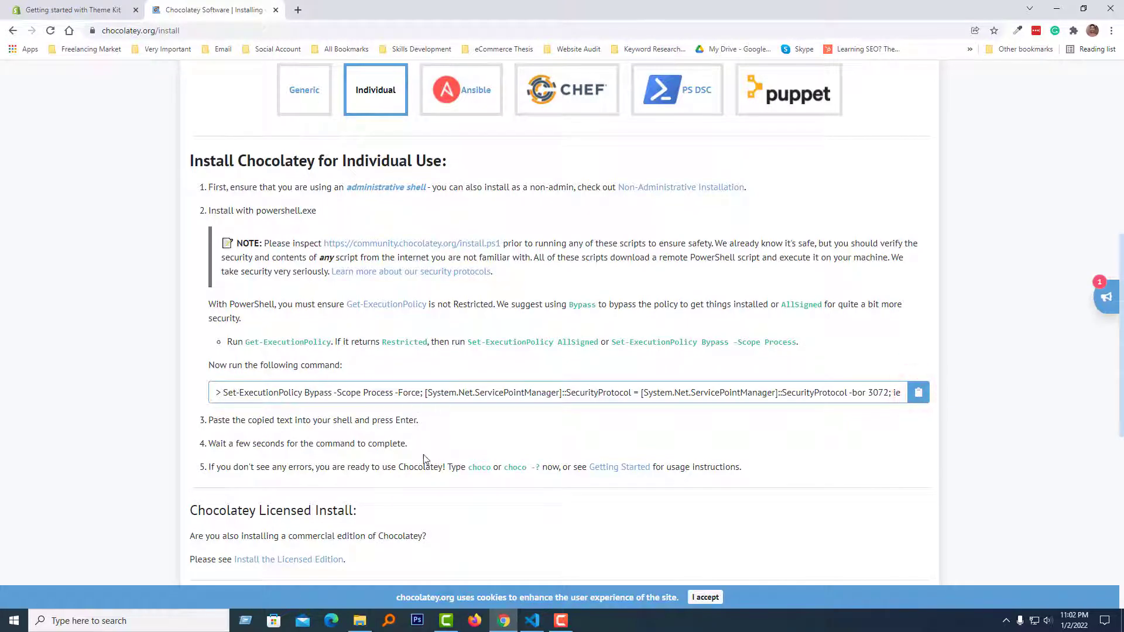
{"action": "left_click", "coordinate": [530, 621]}
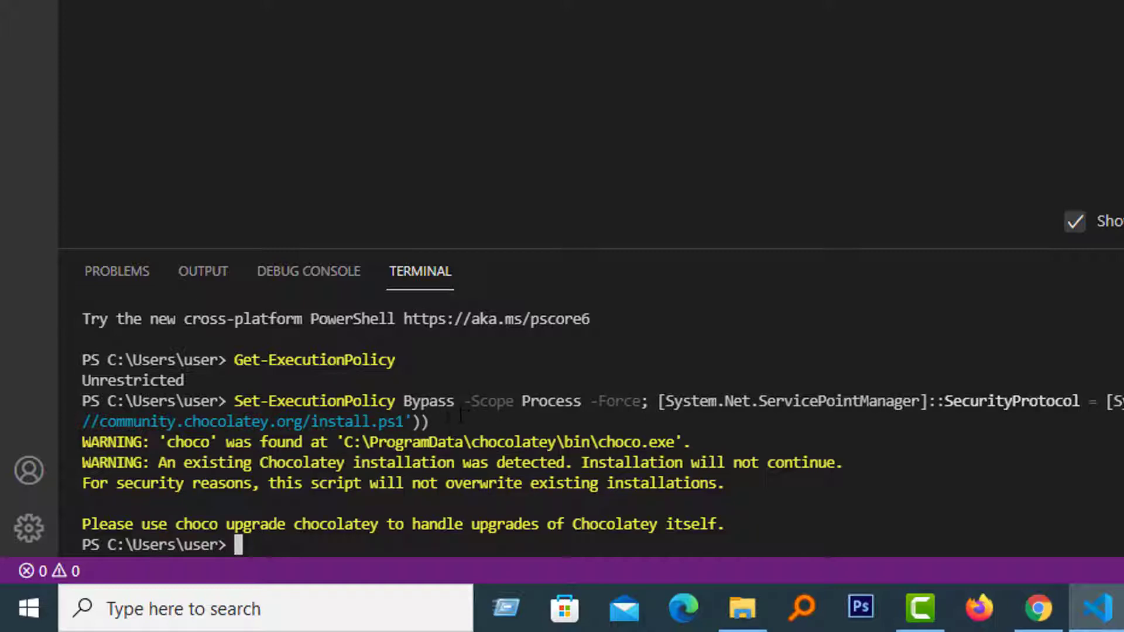
{"action": "mouse_move", "coordinate": [959, 585]}
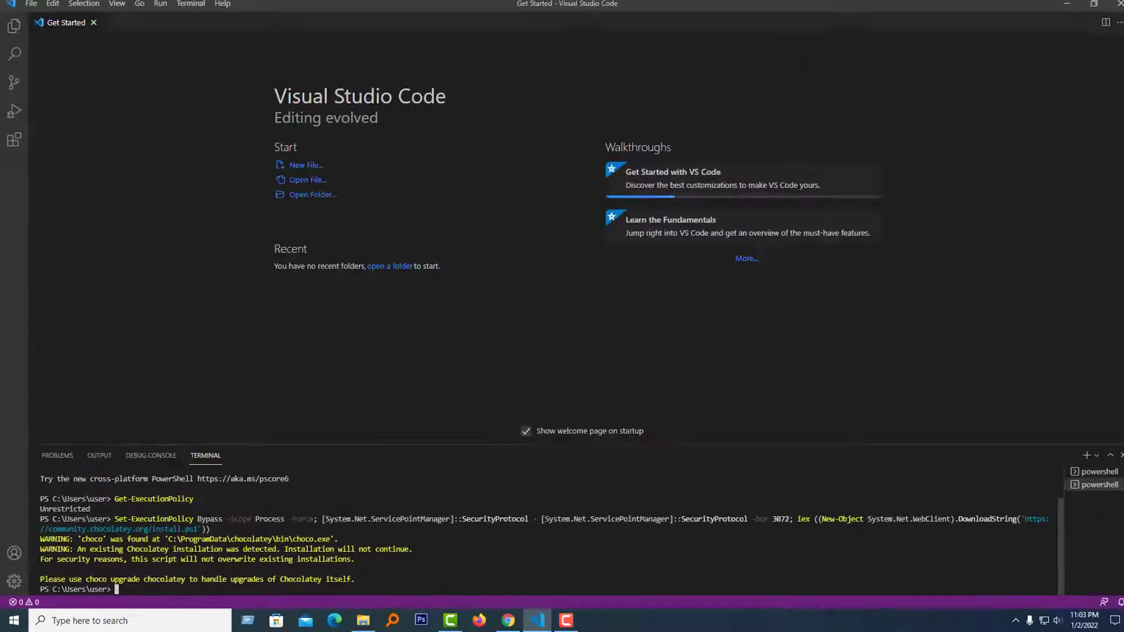
Copy 'choco install themekit' from the Theme Kit guide and enter it in the VS Code terminal
{"action": "left_click", "coordinate": [505, 621]}
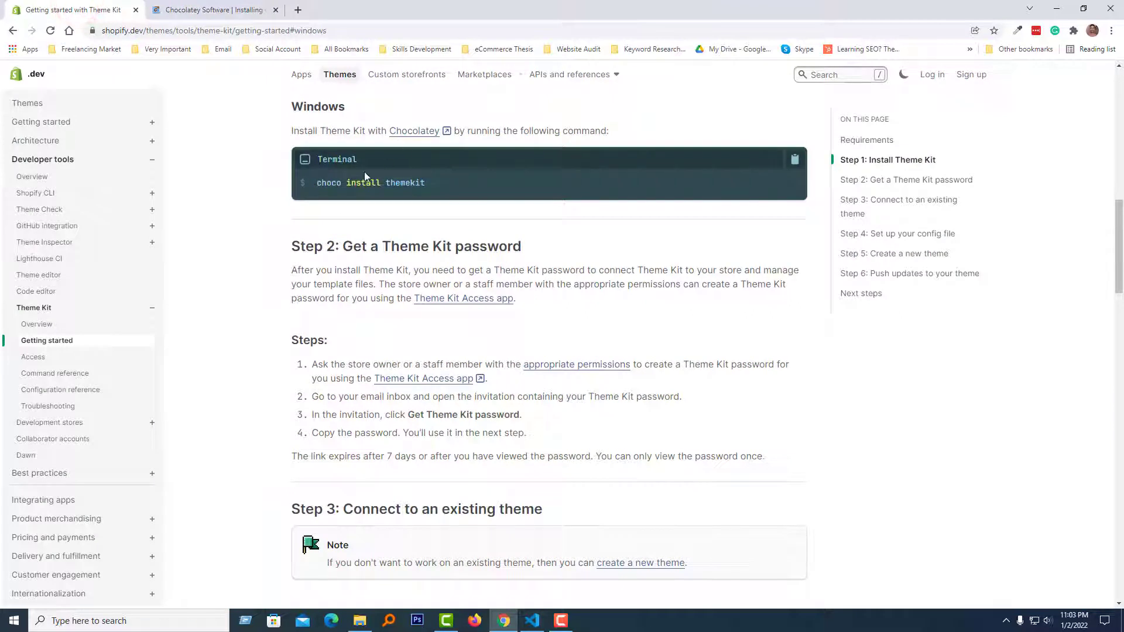
{"action": "mouse_move", "coordinate": [794, 159]}
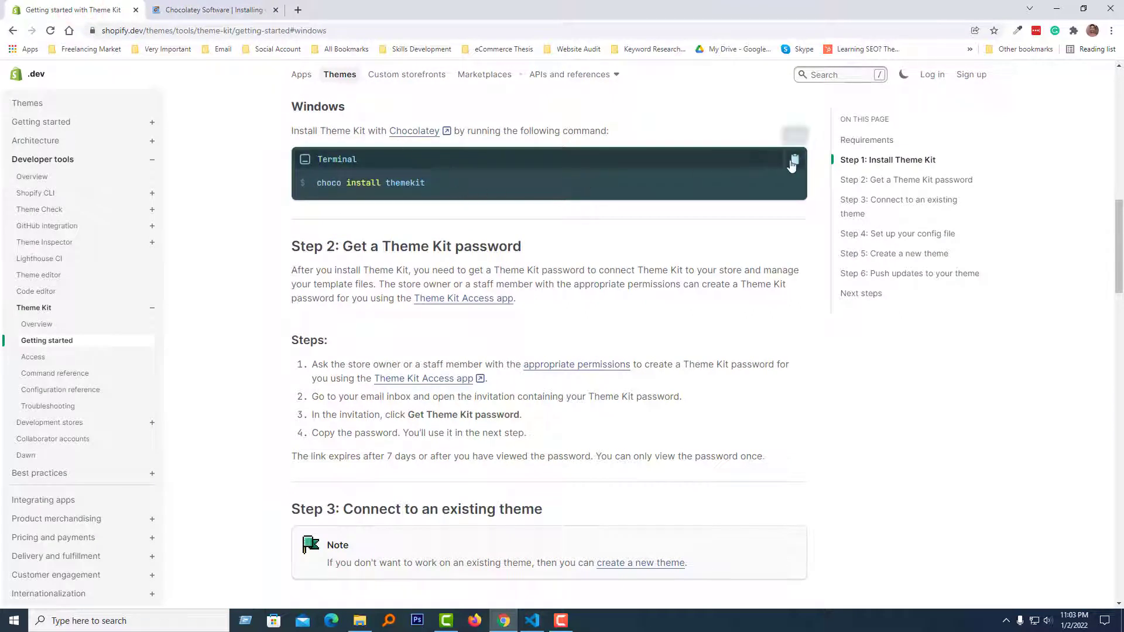
{"action": "left_click", "coordinate": [794, 159]}
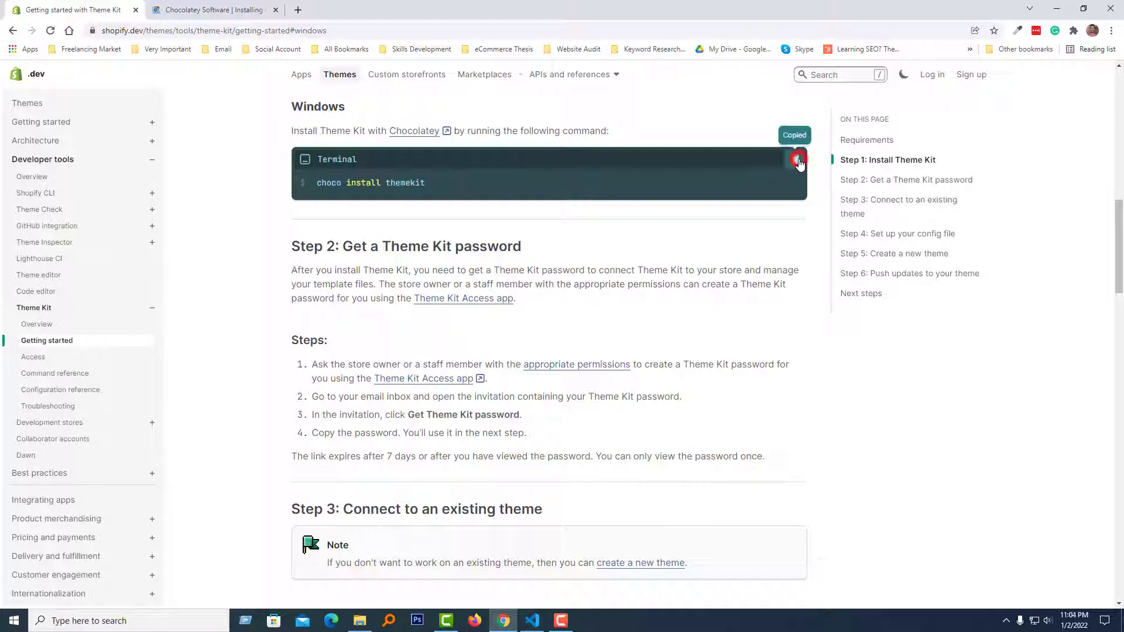
{"action": "left_click", "coordinate": [532, 621]}
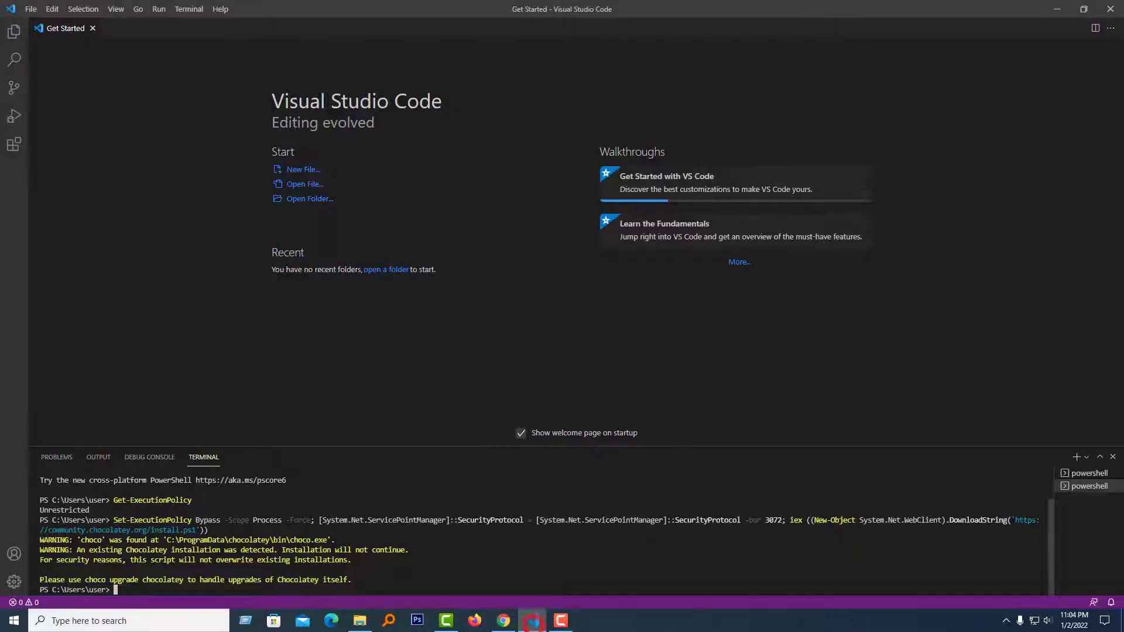
{"action": "type", "text": "choco install themekit"}
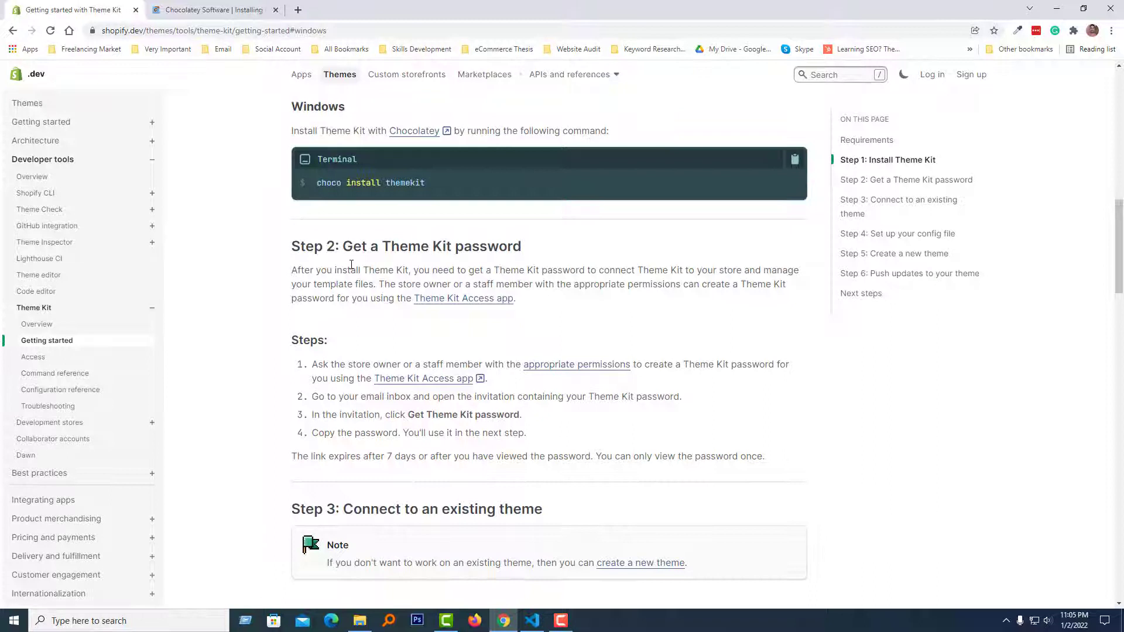
{"action": "mouse_move", "coordinate": [360, 260]}
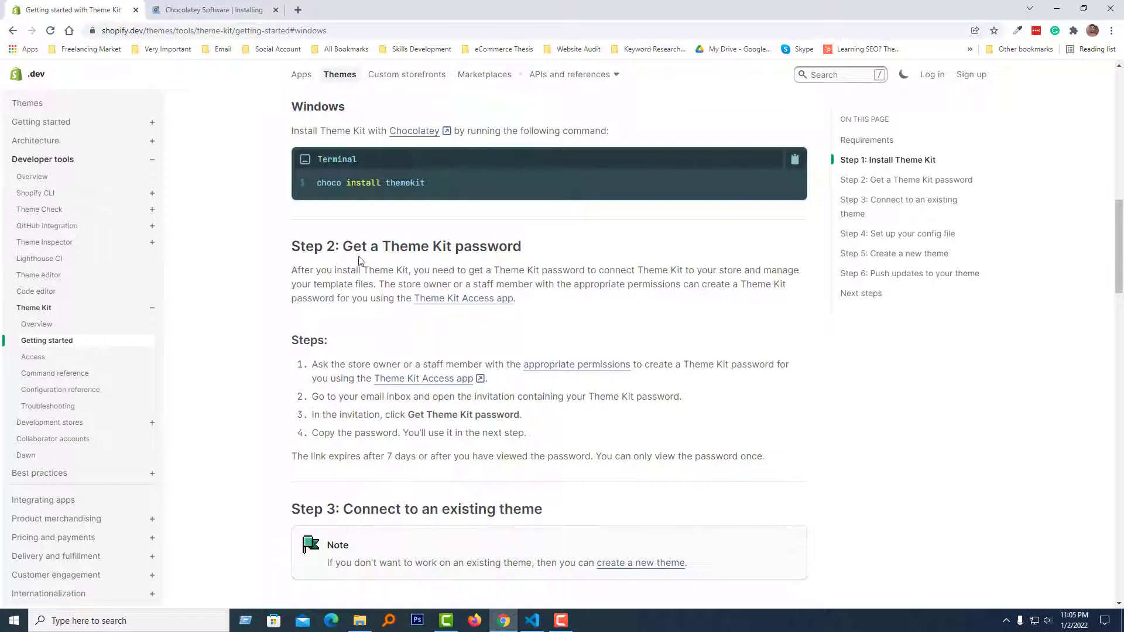
{"action": "mouse_move", "coordinate": [359, 414]}
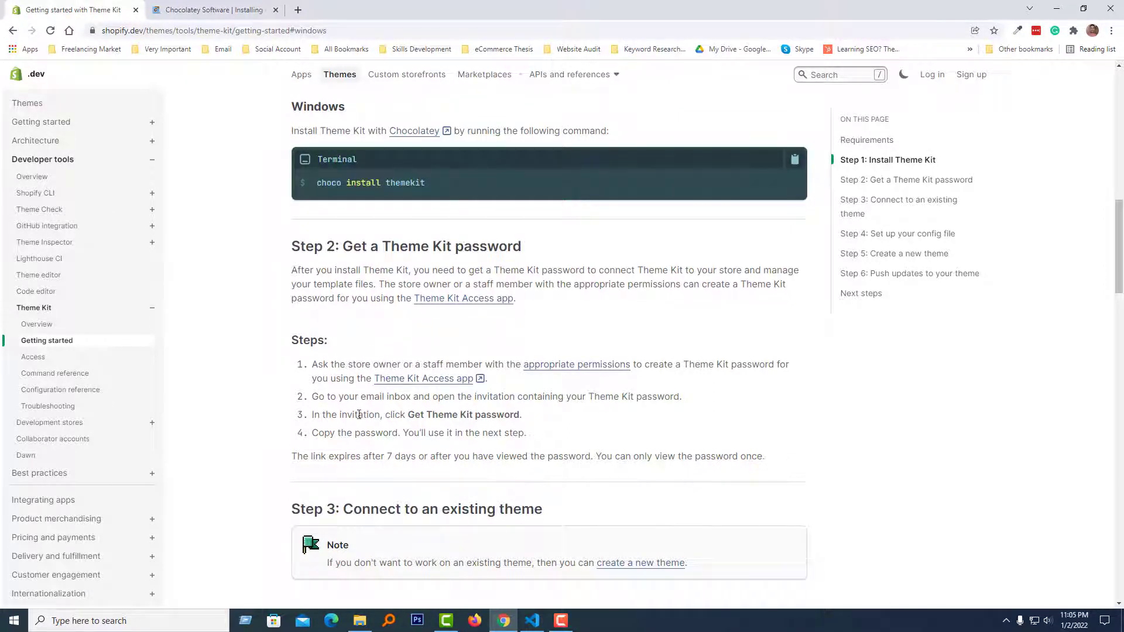
{"action": "scroll", "scroll_direction": "down", "scroll_amount": 3}
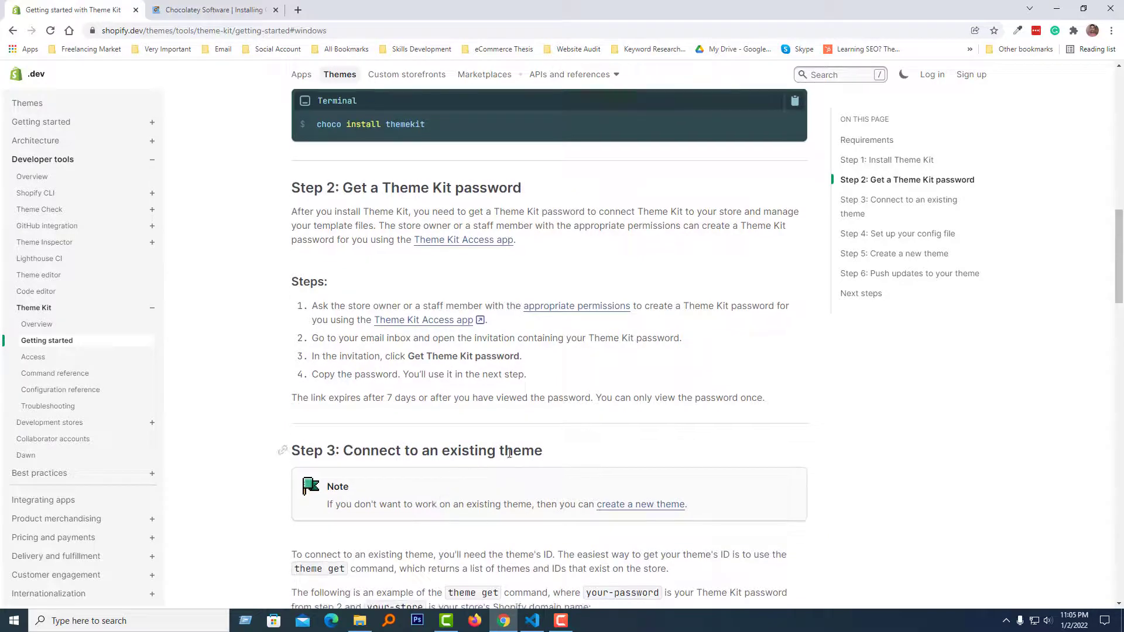
{"action": "scroll", "scroll_direction": "down", "scroll_amount": 3}
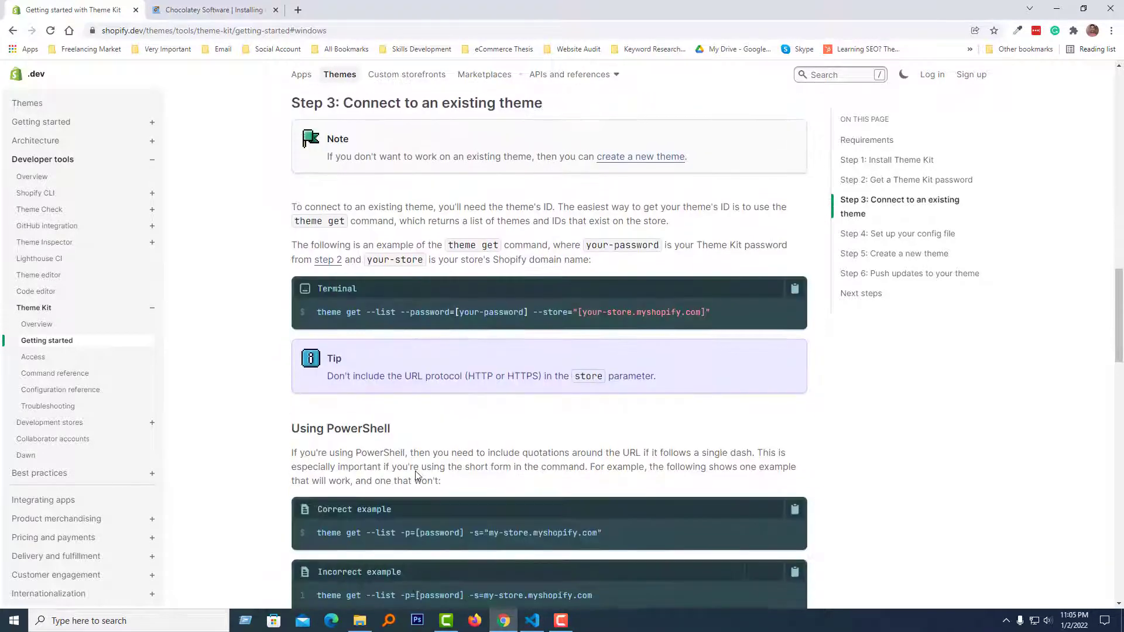
{"action": "scroll", "scroll_direction": "down", "scroll_amount": 3}
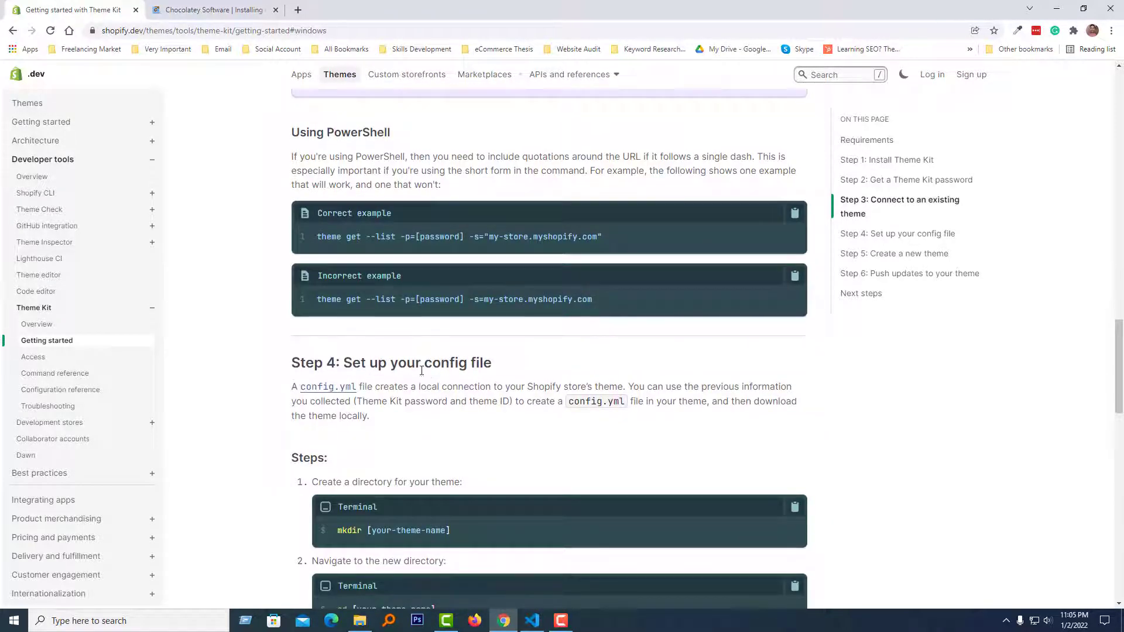
{"action": "scroll", "scroll_direction": "down", "scroll_amount": 3}
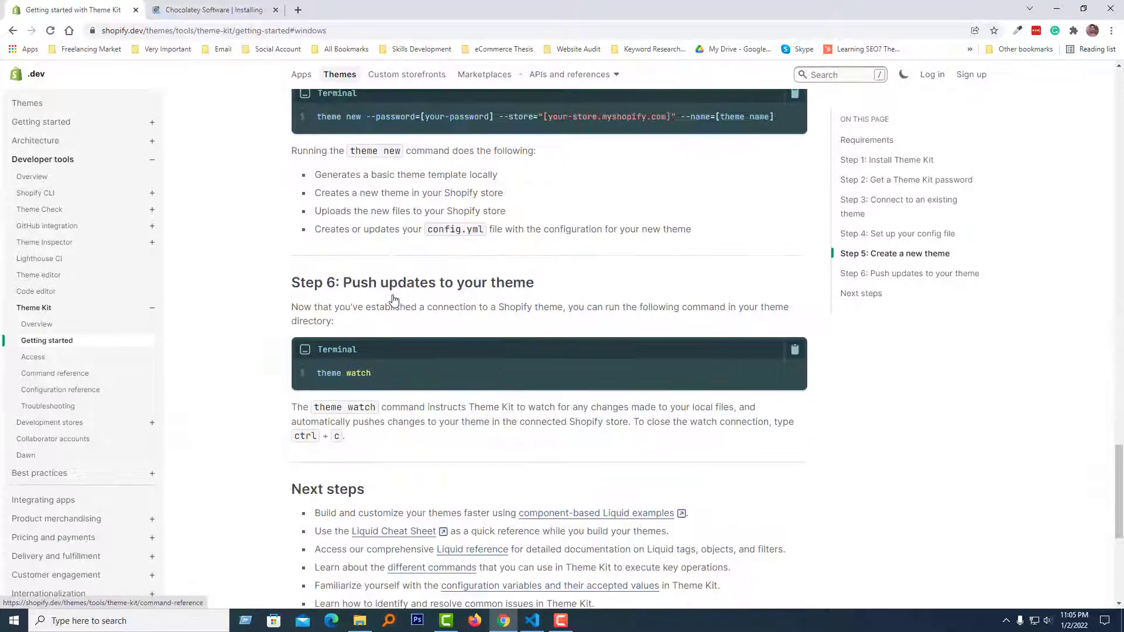
{"action": "scroll", "scroll_direction": "up", "scroll_amount": 3}
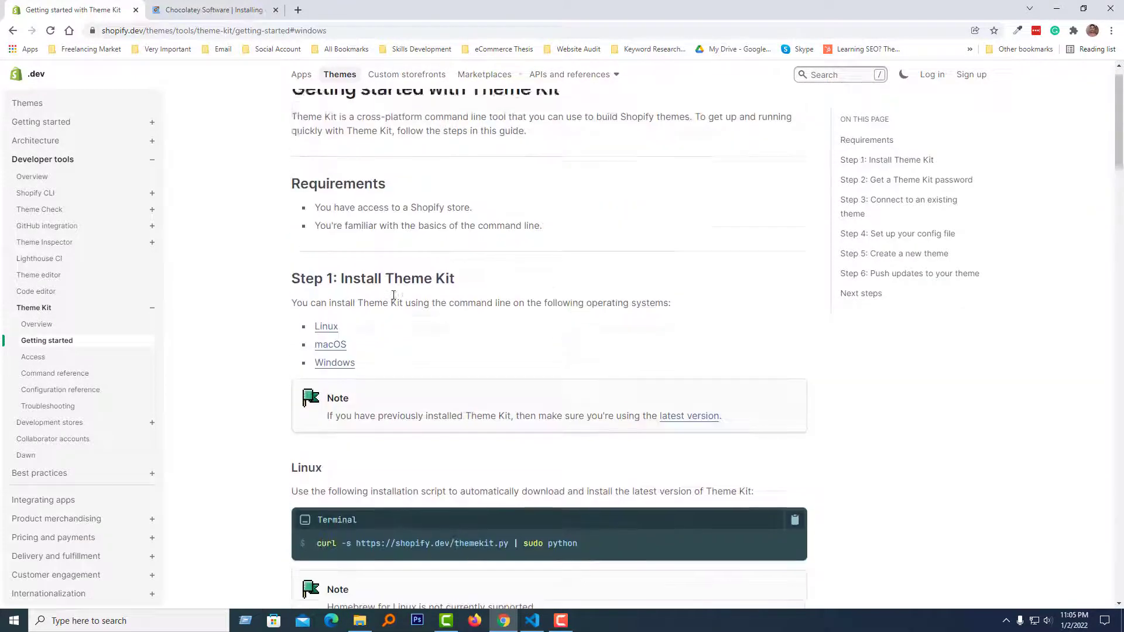
{"action": "scroll", "scroll_direction": "up", "scroll_amount": 3}
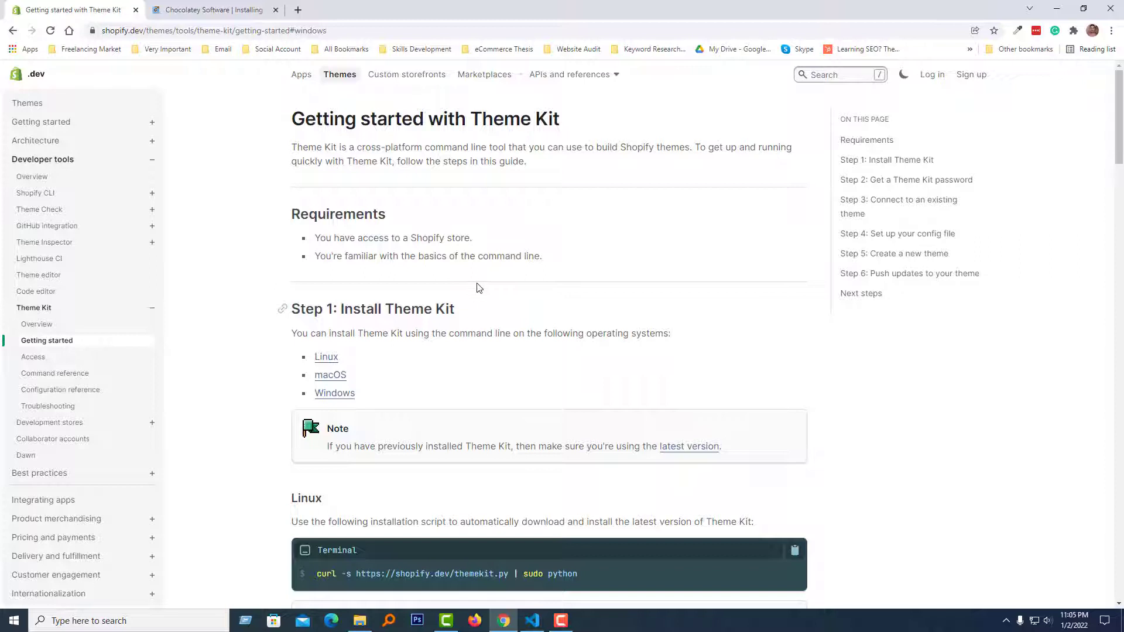